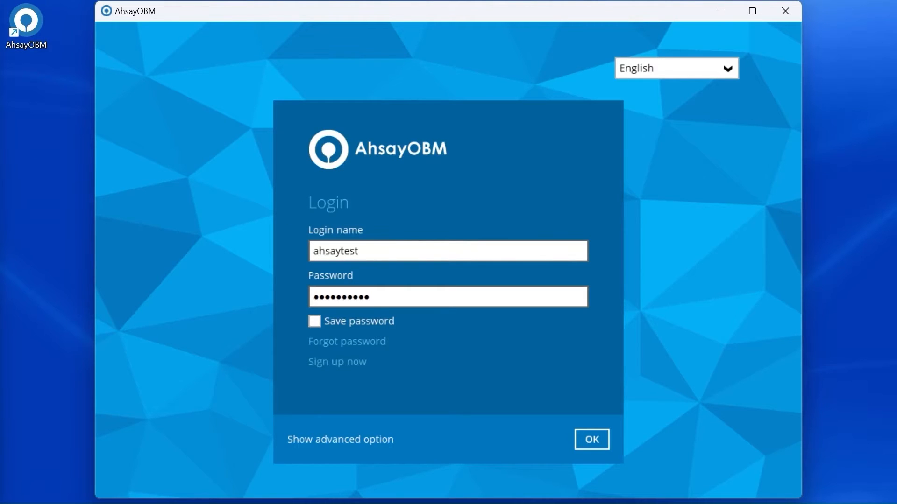
- Sign in to the backup server with the stored login and reach the dashboard
{"action": "left_click", "coordinate": [591, 439]}
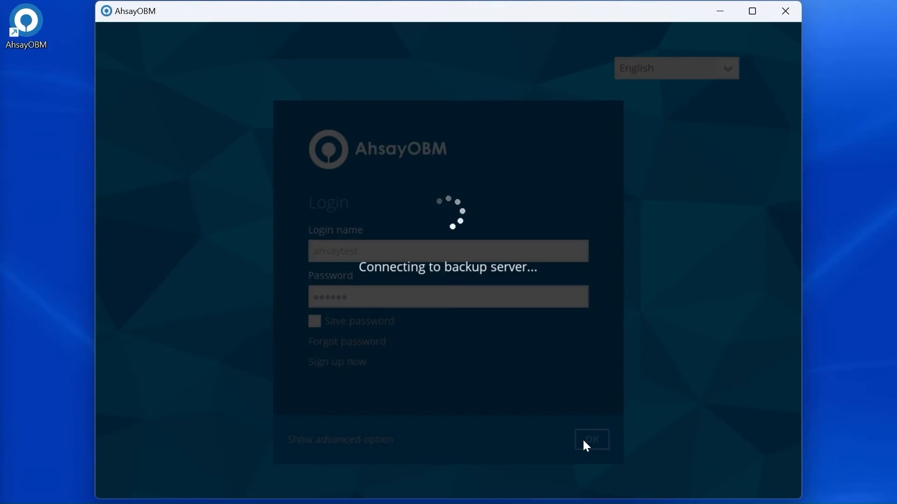
{"action": "left_click", "coordinate": [590, 439]}
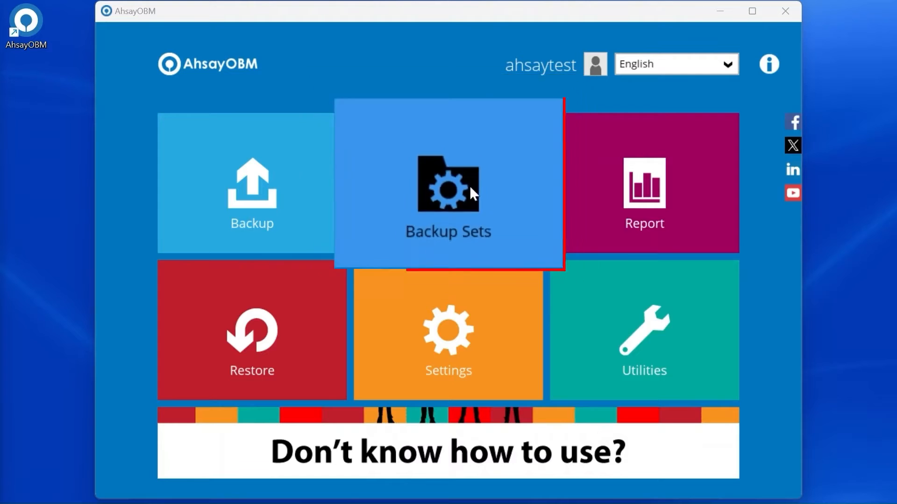
- Create a new backup set named 'Cloud File Backup on Backblaze B2 Cloud' of type Cloud File Backup
{"action": "left_click", "coordinate": [447, 195]}
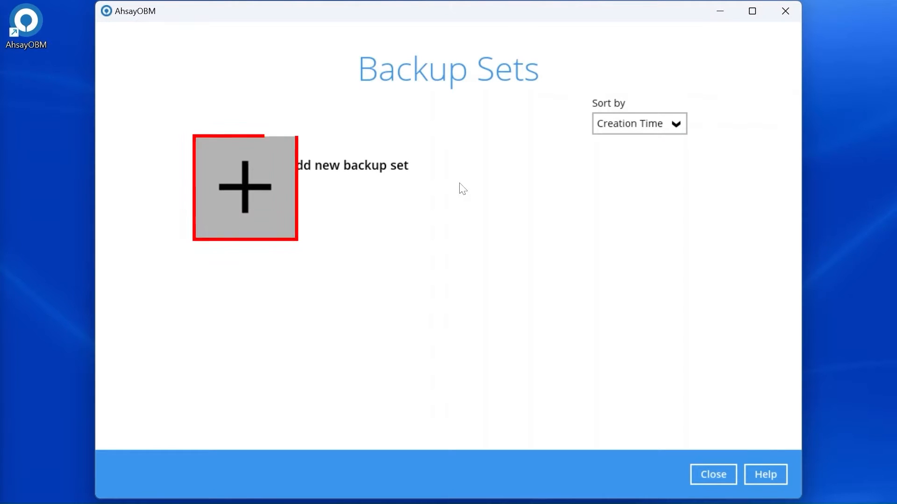
{"action": "left_click", "coordinate": [243, 188]}
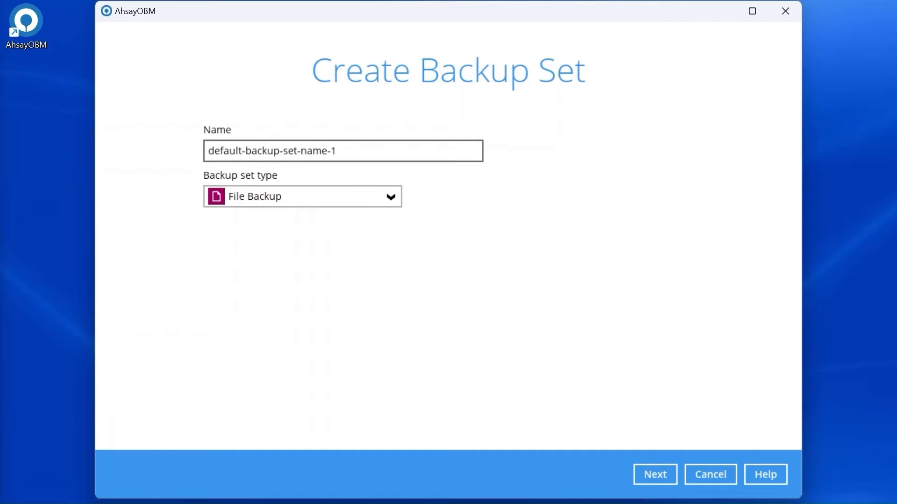
{"action": "type", "text": "Clo"}
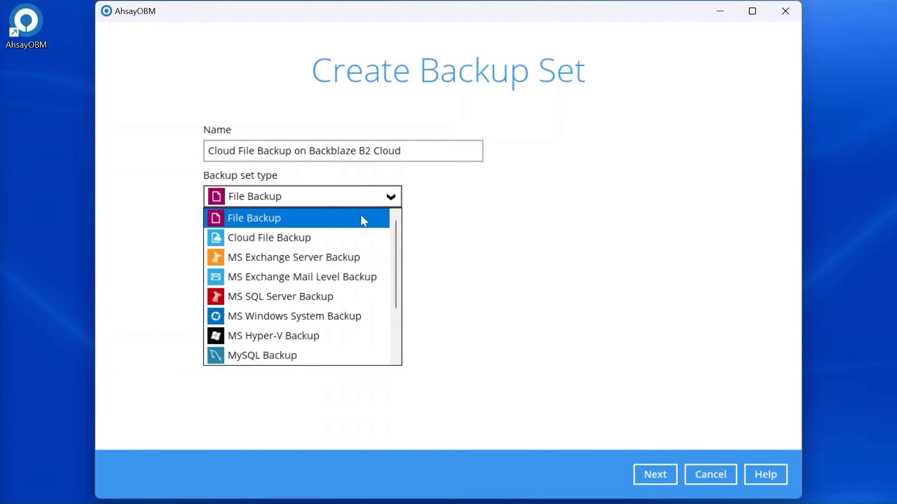
{"action": "left_click", "coordinate": [269, 237]}
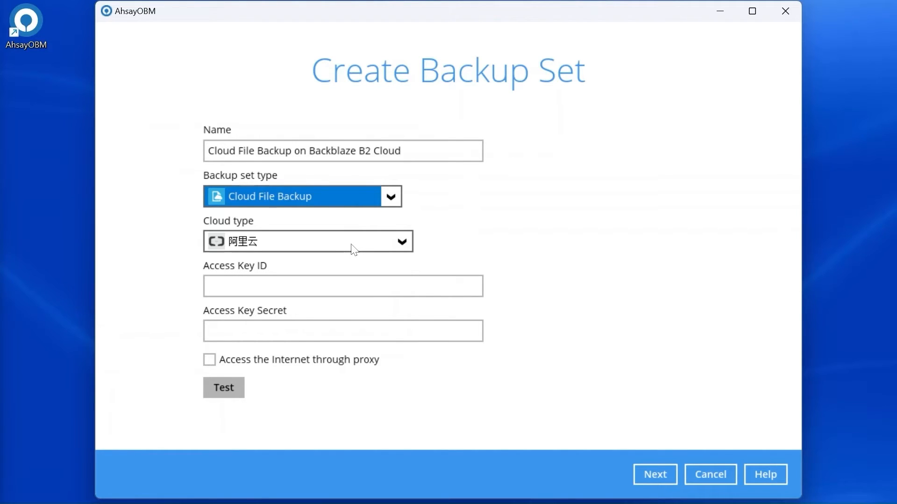
{"action": "mouse_move", "coordinate": [393, 243]}
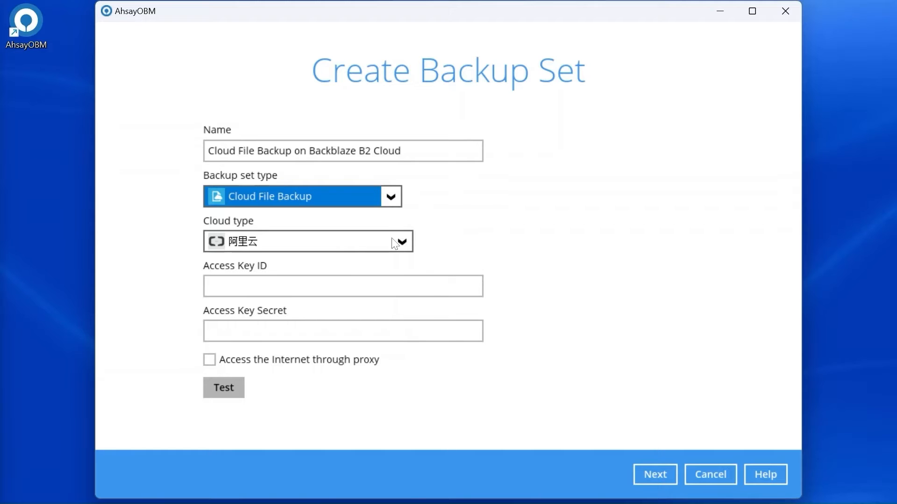
{"action": "left_click", "coordinate": [390, 241]}
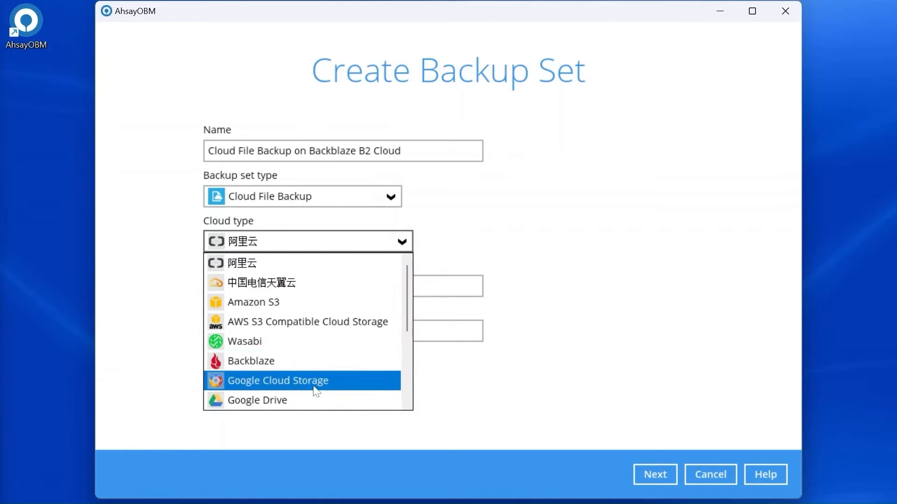
- Choose Backblaze as cloud type, enter the Key ID and Application Key, test, and select bucket production-files-2022
{"action": "left_click", "coordinate": [250, 361]}
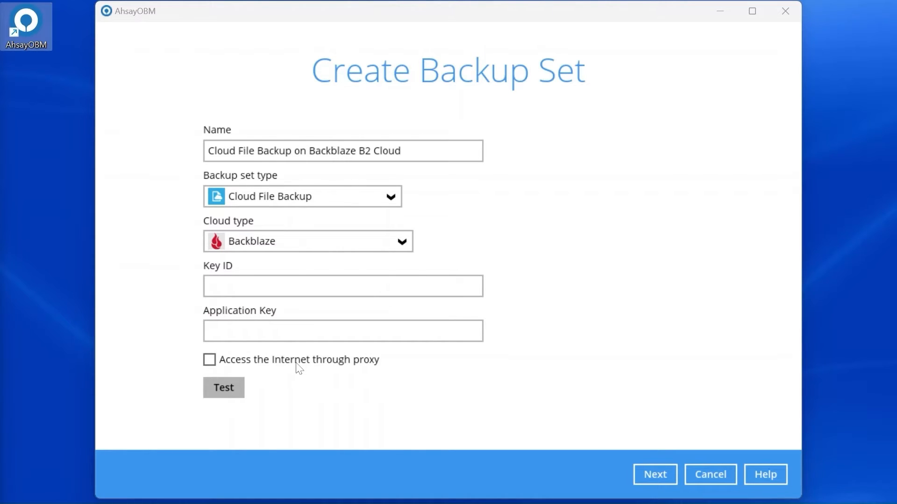
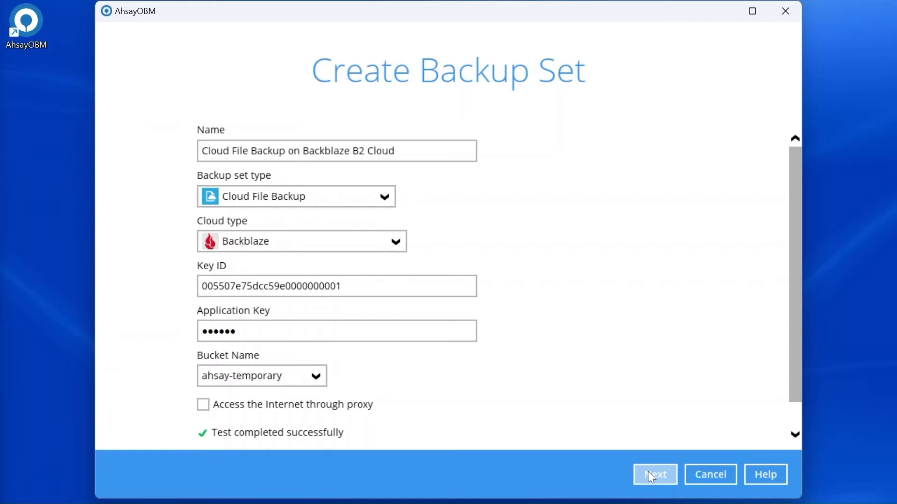
{"action": "left_click", "coordinate": [315, 375]}
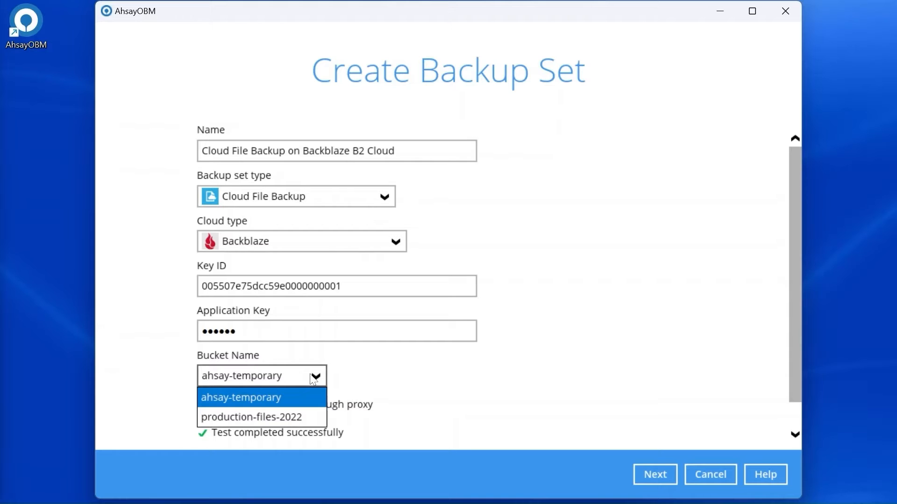
{"action": "mouse_move", "coordinate": [251, 417]}
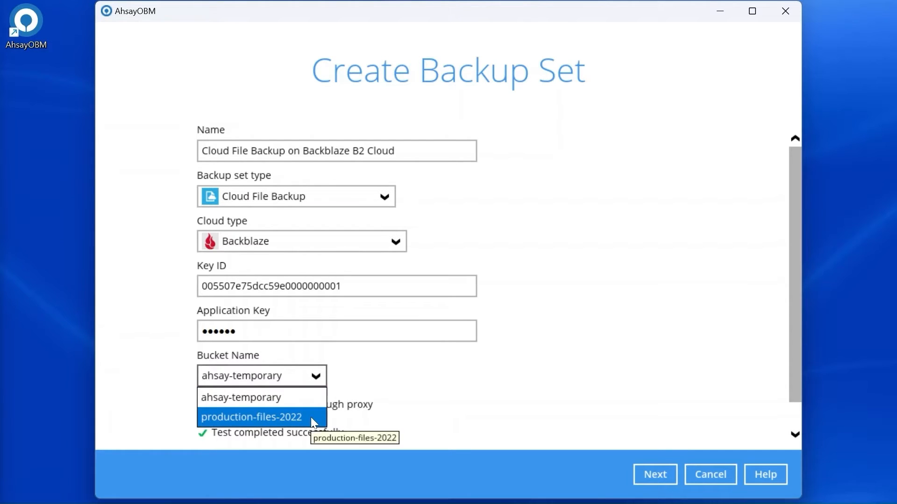
{"action": "left_click", "coordinate": [250, 416]}
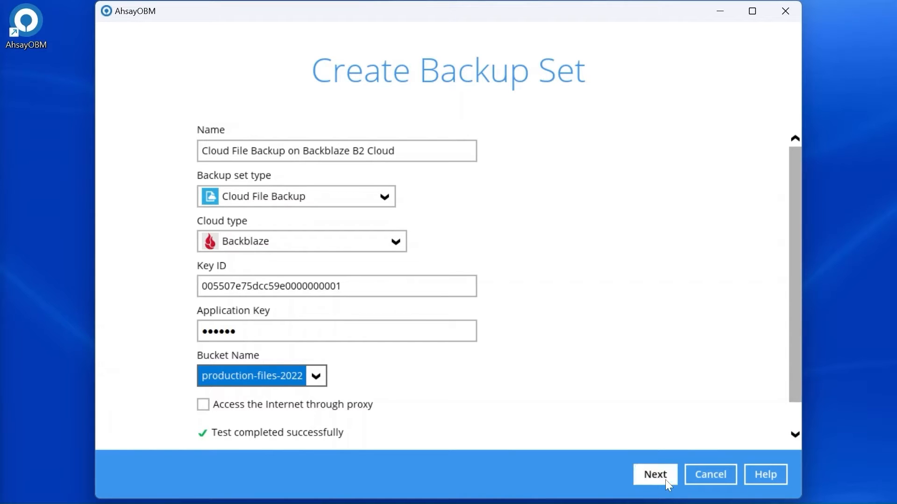
- Browse the bucket's folder tree, expanding For Documentation and Sample with files shown
{"action": "left_click", "coordinate": [654, 475]}
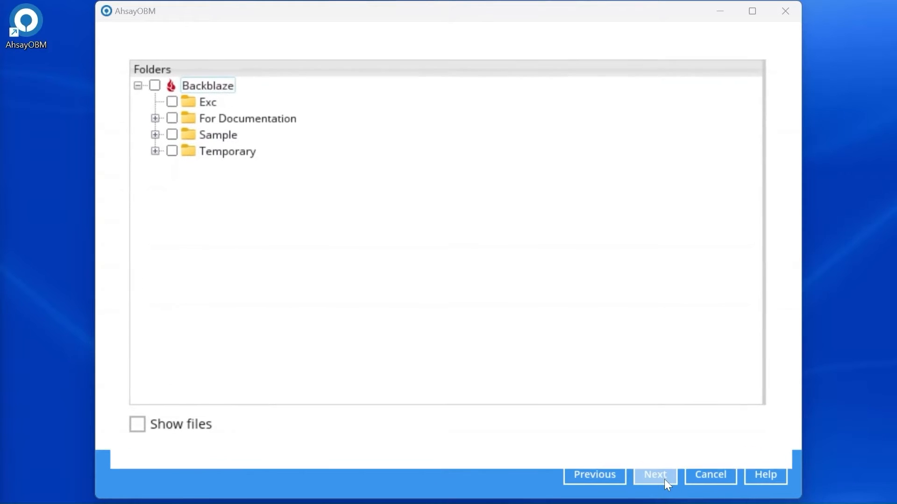
{"action": "mouse_move", "coordinate": [318, 162]}
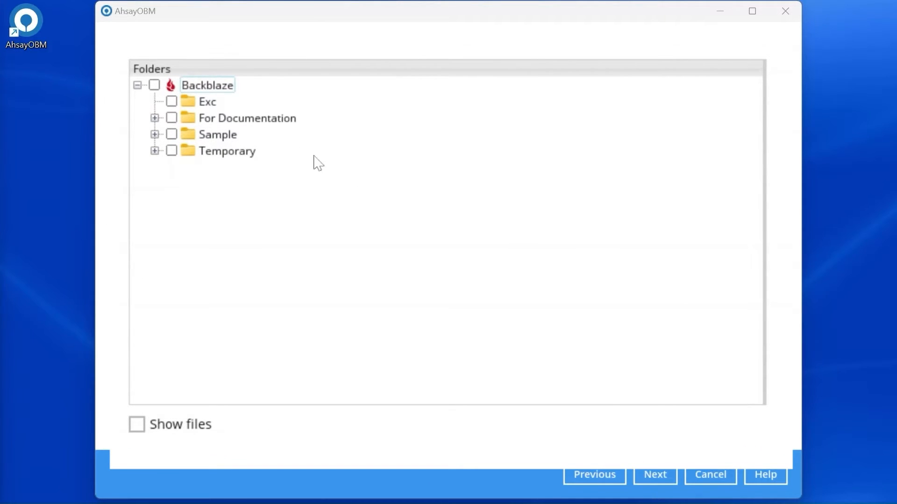
{"action": "left_click", "coordinate": [154, 118]}
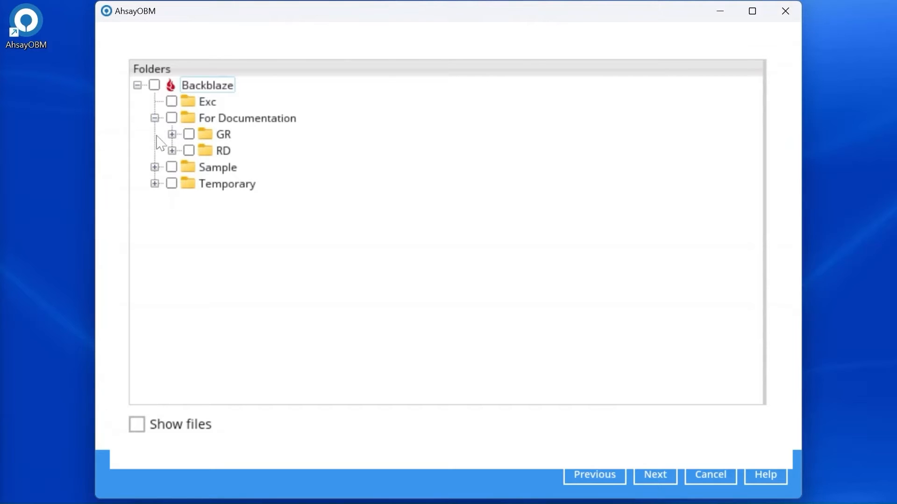
{"action": "left_click", "coordinate": [155, 167]}
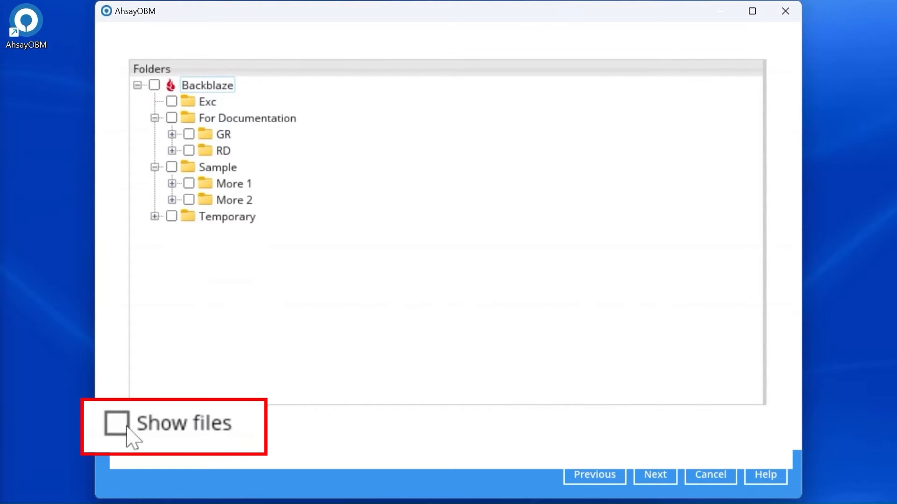
{"action": "left_click", "coordinate": [136, 424]}
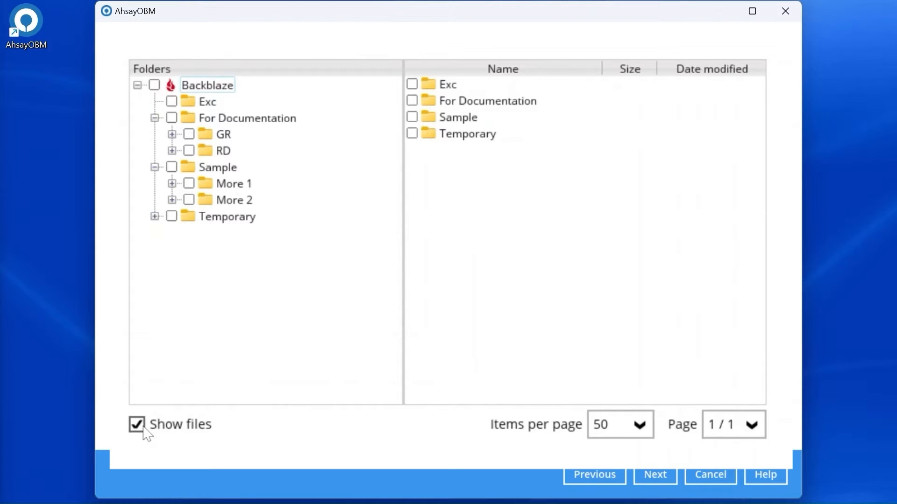
{"action": "left_click", "coordinate": [217, 166]}
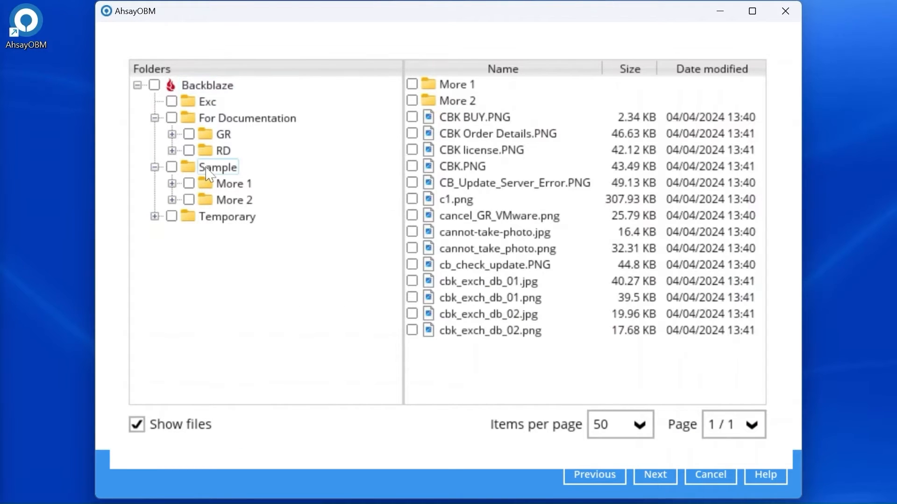
{"action": "mouse_move", "coordinate": [269, 124]}
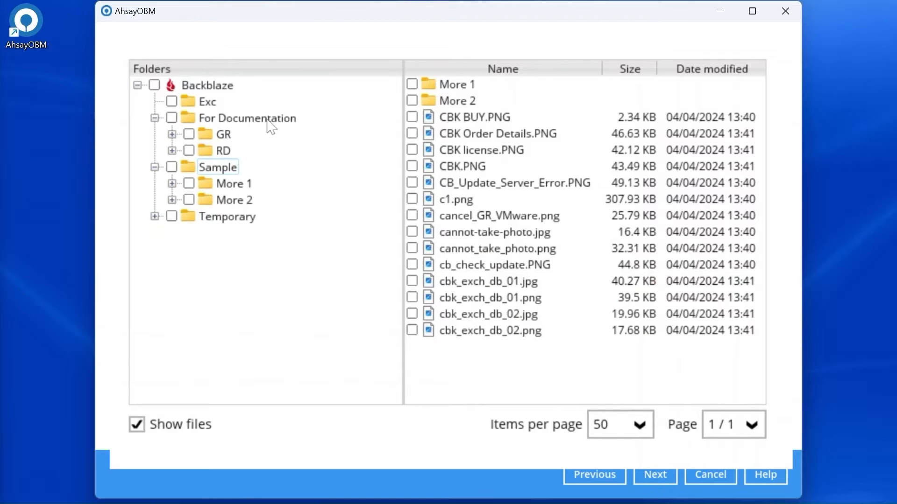
{"action": "left_click", "coordinate": [247, 118]}
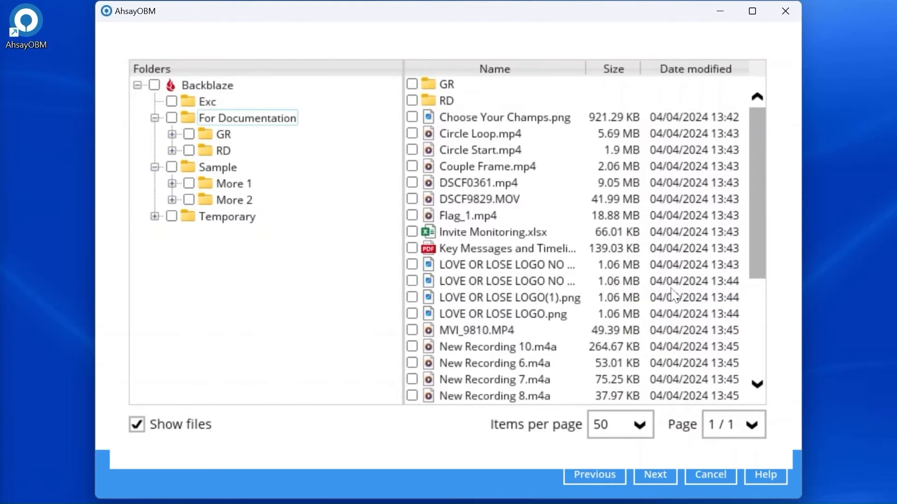
{"action": "mouse_move", "coordinate": [442, 164]}
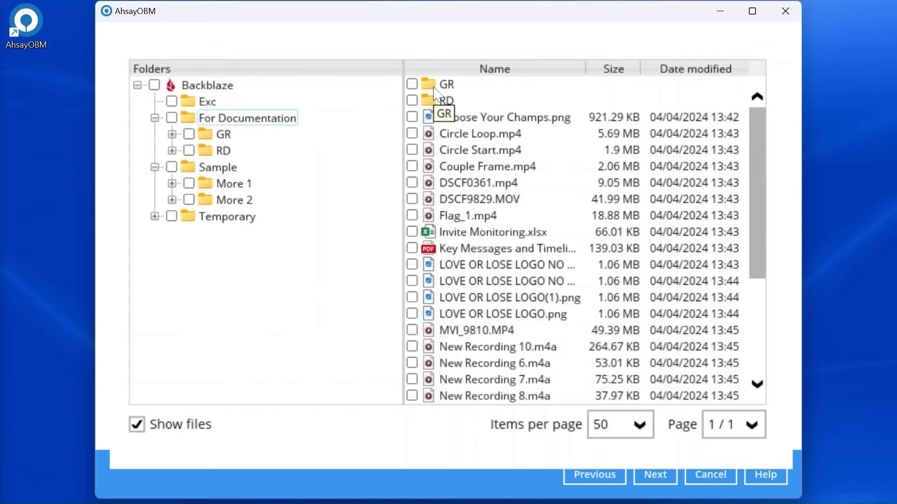
{"action": "mouse_move", "coordinate": [434, 91]}
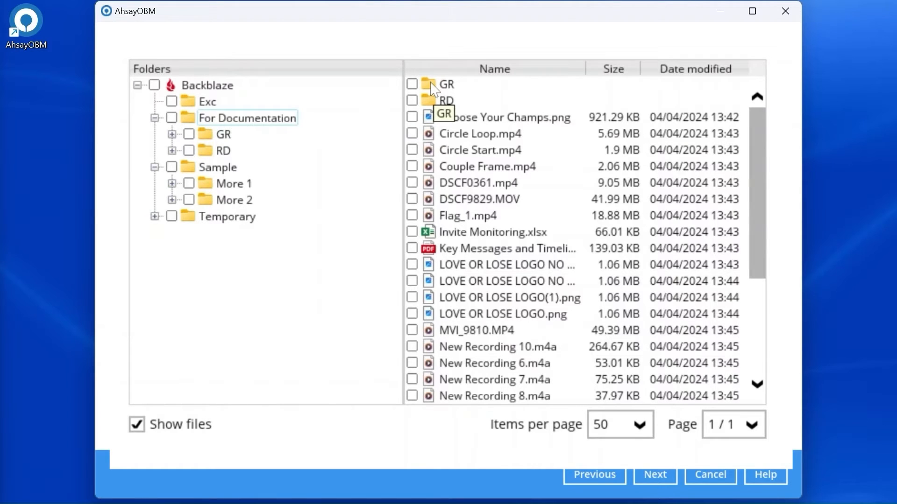
{"action": "mouse_move", "coordinate": [428, 97]}
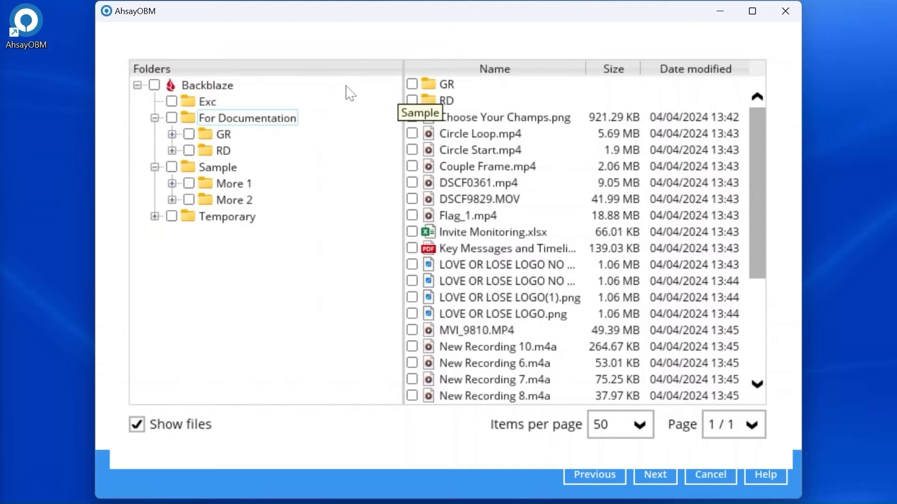
- Tick only the For Documentation folder as backup source and preview its RD and root files
{"action": "left_click", "coordinate": [155, 85]}
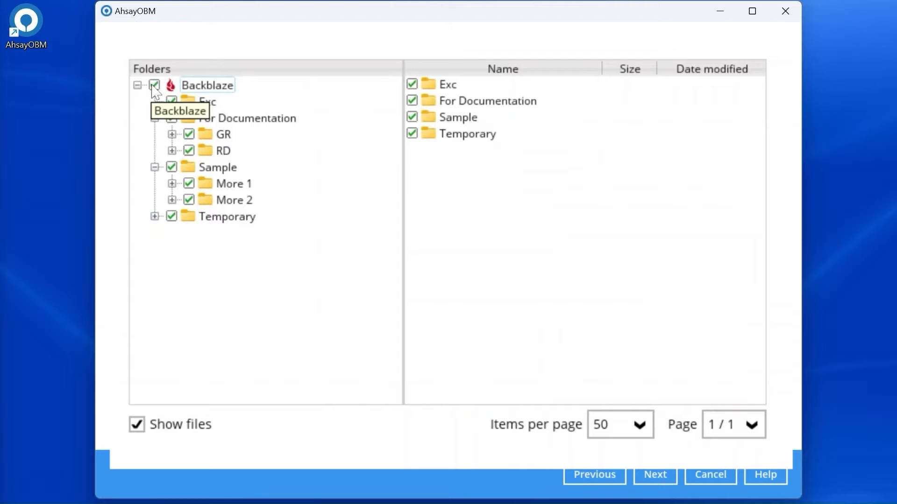
{"action": "mouse_move", "coordinate": [246, 117]}
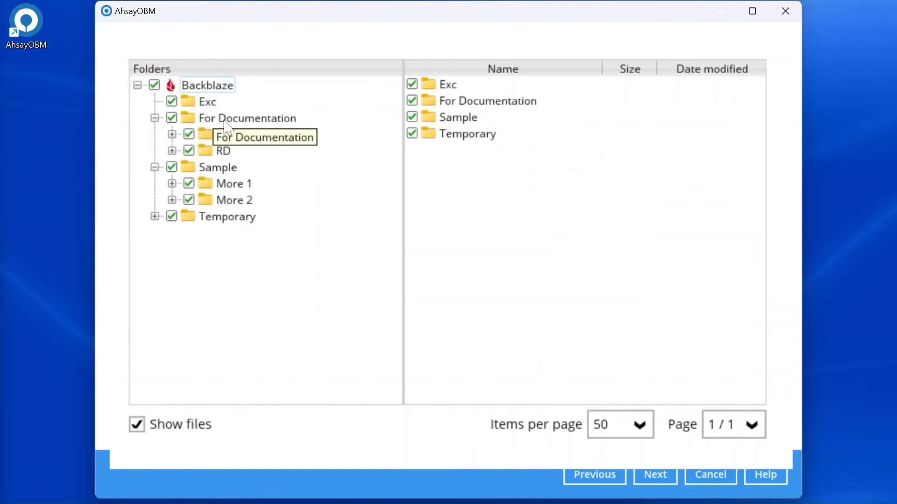
{"action": "left_click", "coordinate": [155, 85]}
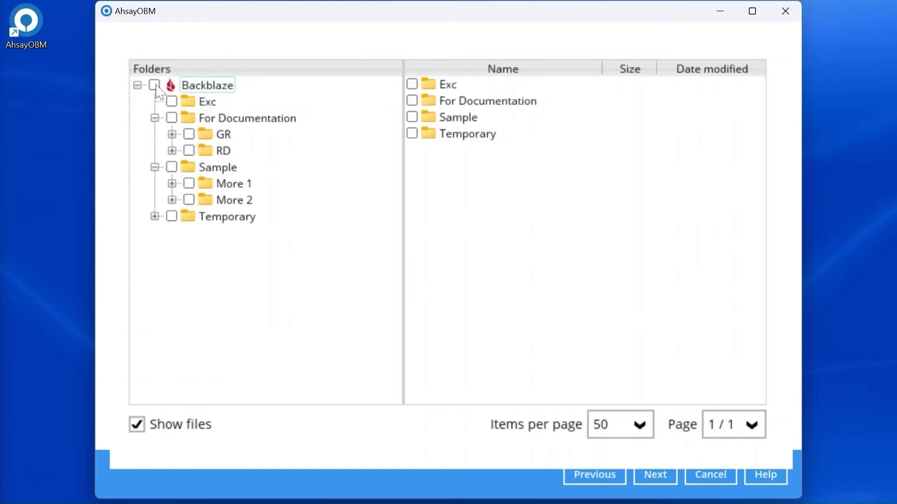
{"action": "left_click", "coordinate": [172, 118]}
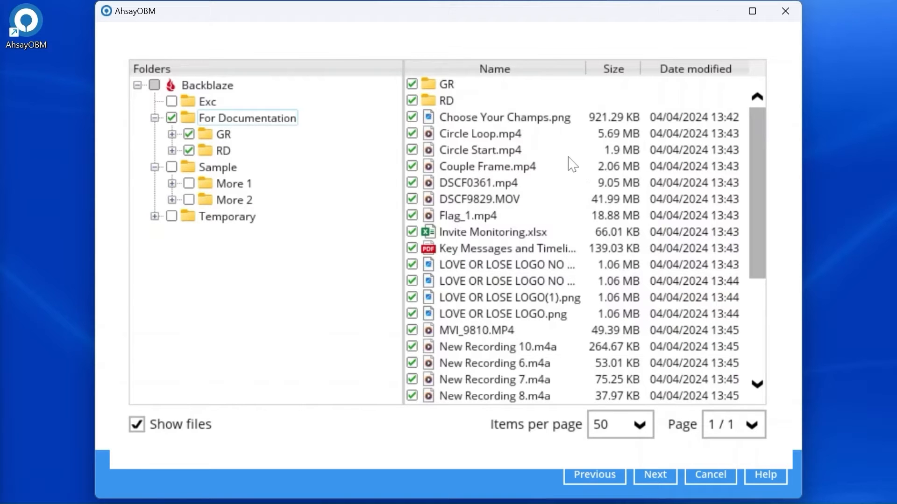
{"action": "scroll", "scroll_direction": "down", "scroll_amount": 3}
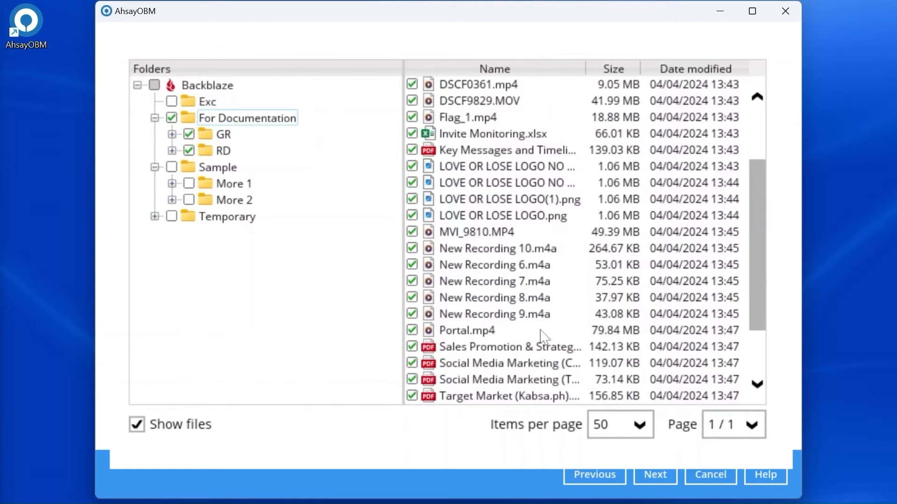
{"action": "scroll", "scroll_direction": "down", "scroll_amount": 3}
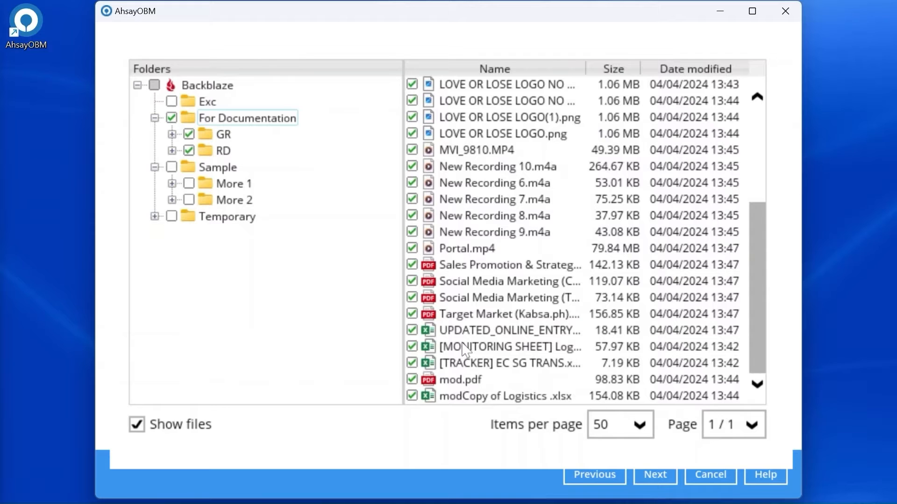
{"action": "mouse_move", "coordinate": [480, 330]}
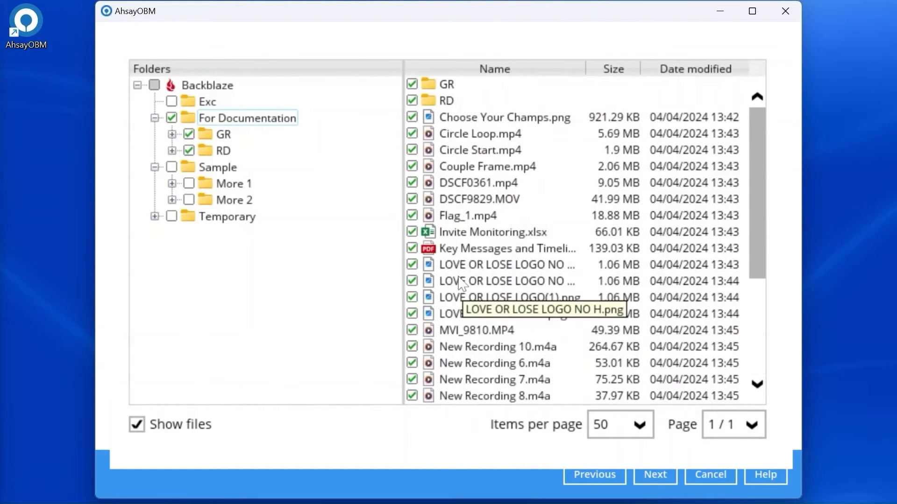
{"action": "mouse_move", "coordinate": [232, 182]}
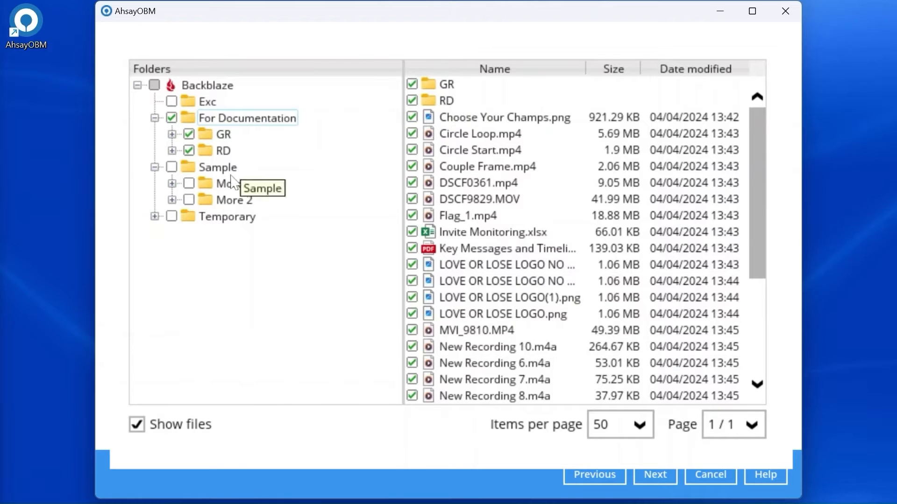
{"action": "left_click", "coordinate": [223, 150]}
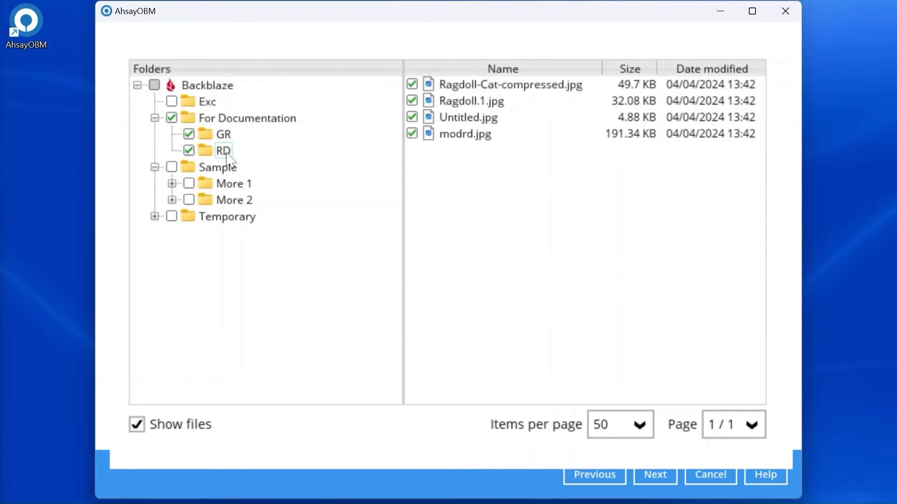
{"action": "left_click", "coordinate": [246, 117]}
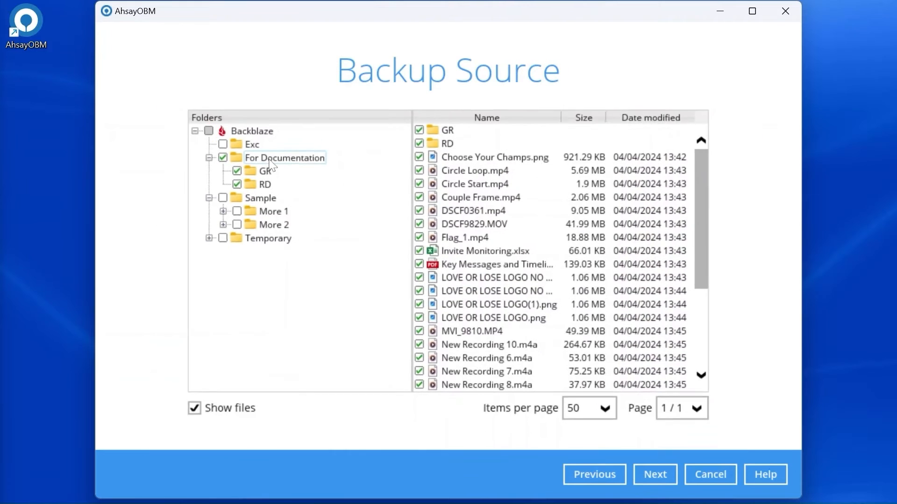
- Advance to the Schedule step and switch scheduled backup for this set to On
{"action": "left_click", "coordinate": [653, 475]}
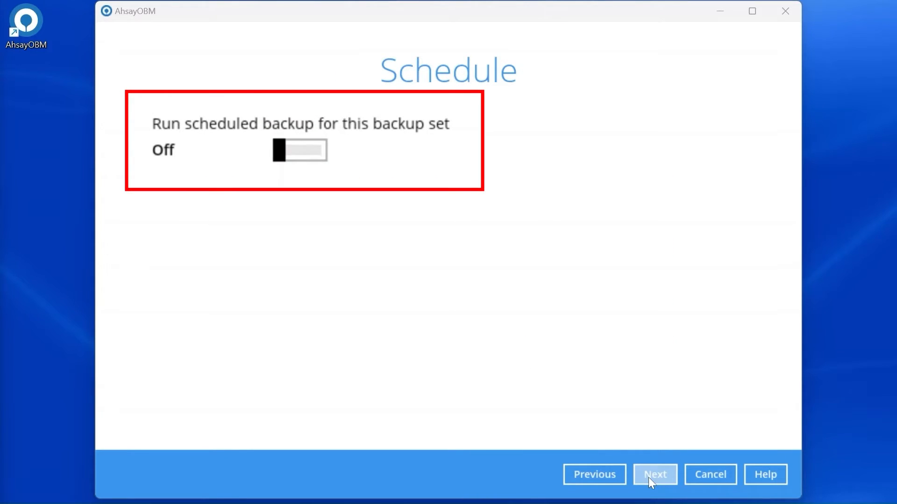
{"action": "left_click", "coordinate": [298, 149]}
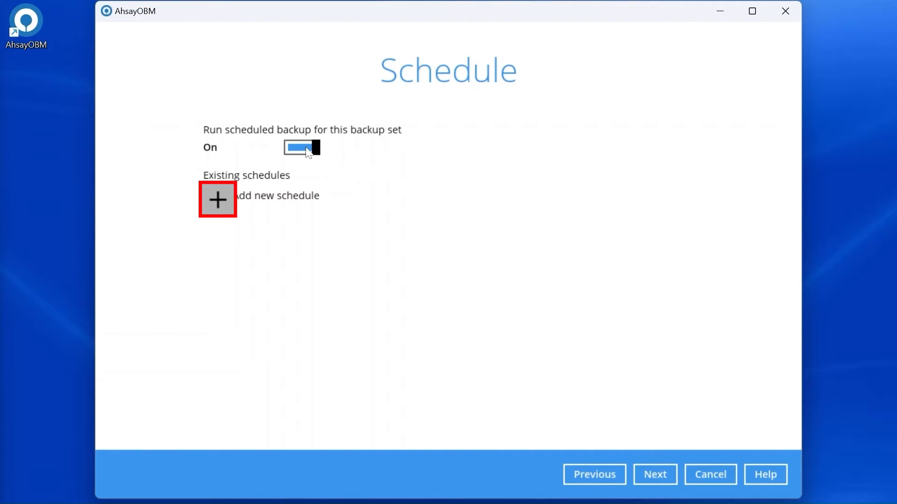
- Add a Daily schedule named 'Daily backup at 18:00' starting at 18:00
{"action": "left_click", "coordinate": [216, 200]}
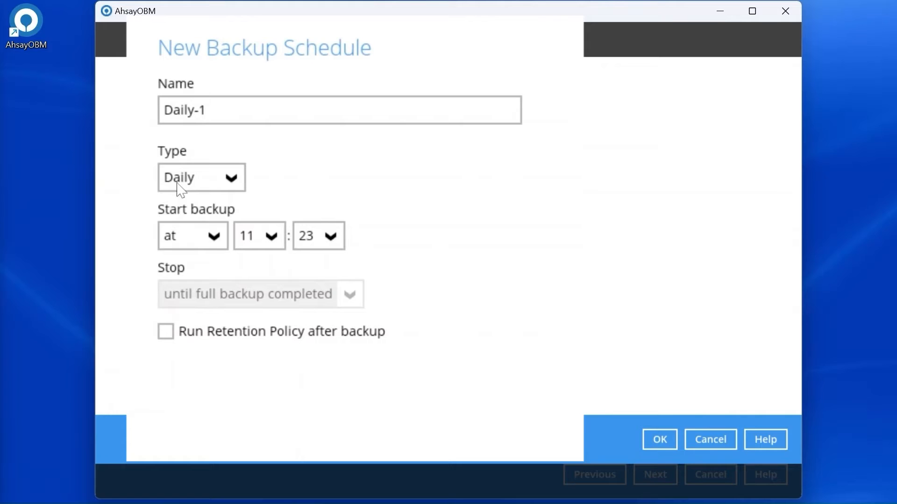
{"action": "mouse_move", "coordinate": [231, 134]}
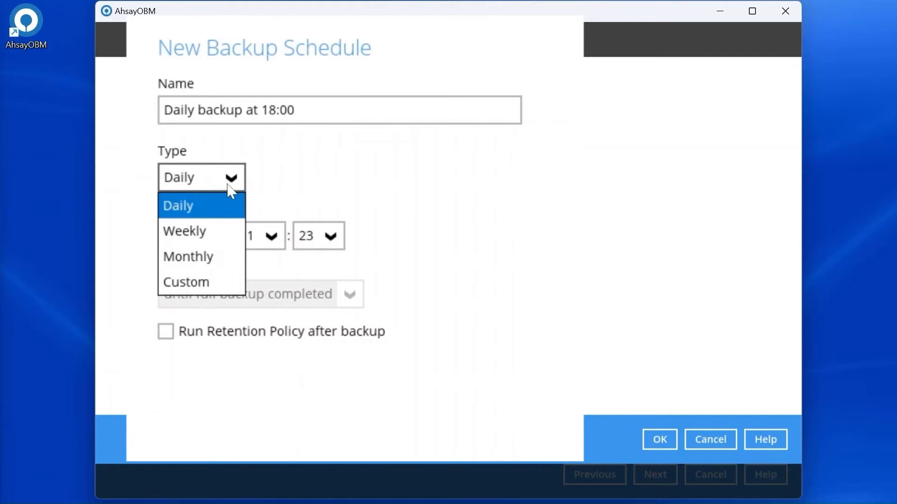
{"action": "mouse_move", "coordinate": [205, 230]}
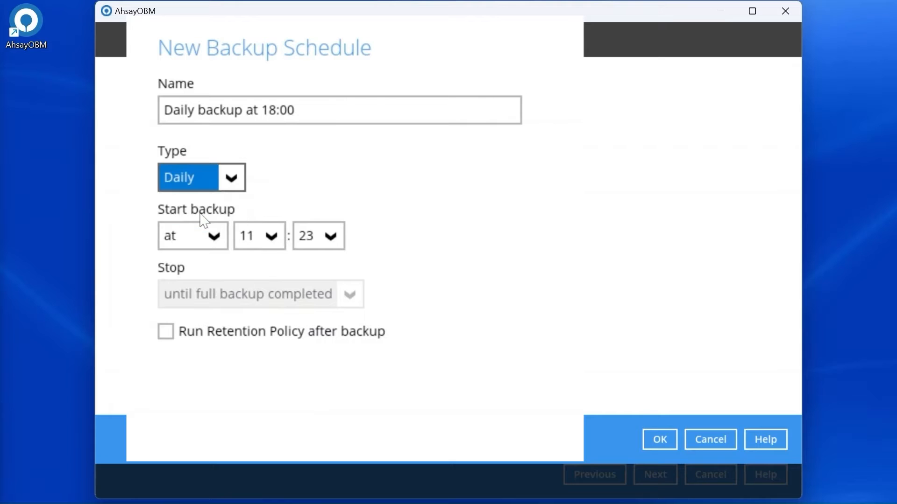
{"action": "left_click", "coordinate": [272, 235]}
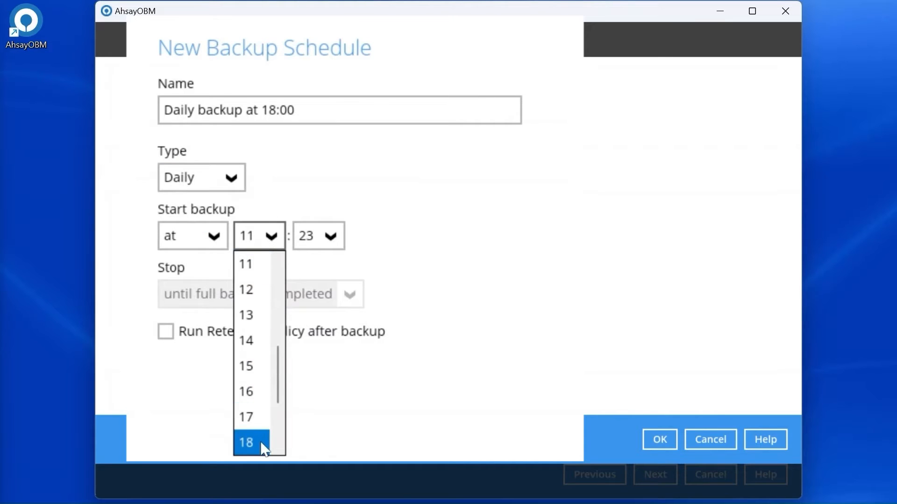
{"action": "left_click", "coordinate": [246, 443]}
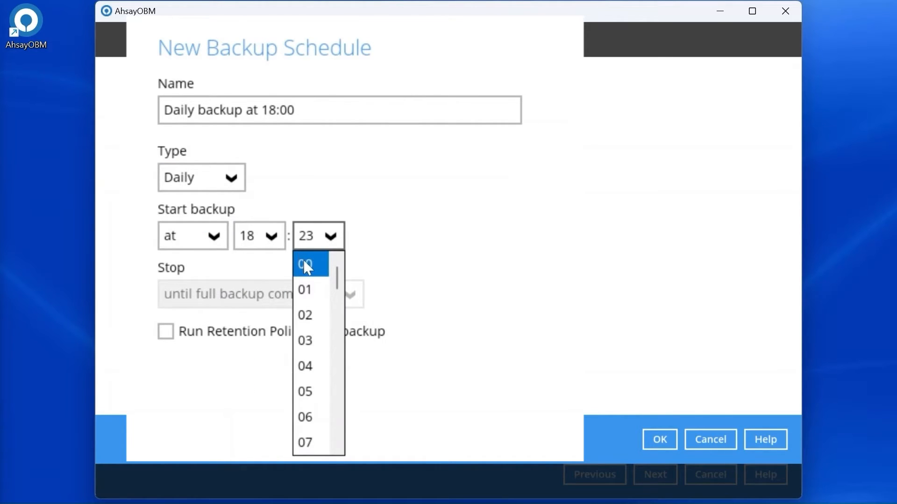
{"action": "left_click", "coordinate": [304, 264]}
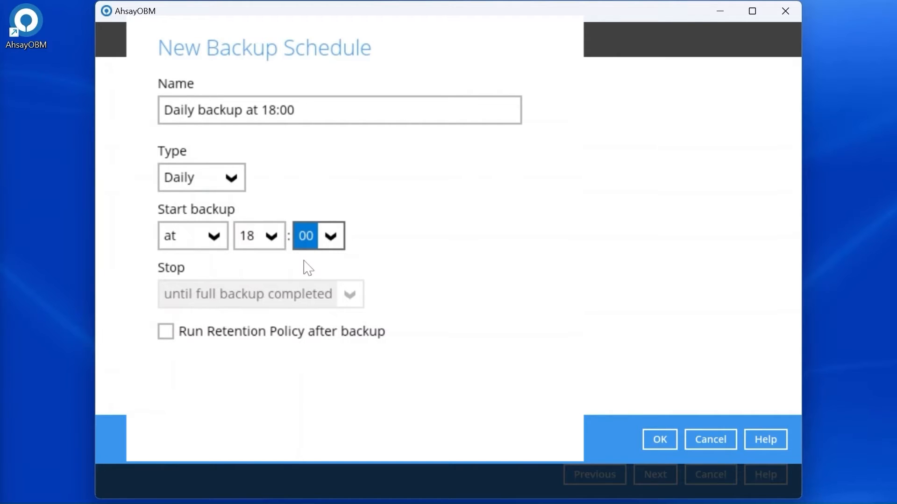
{"action": "mouse_move", "coordinate": [217, 249]}
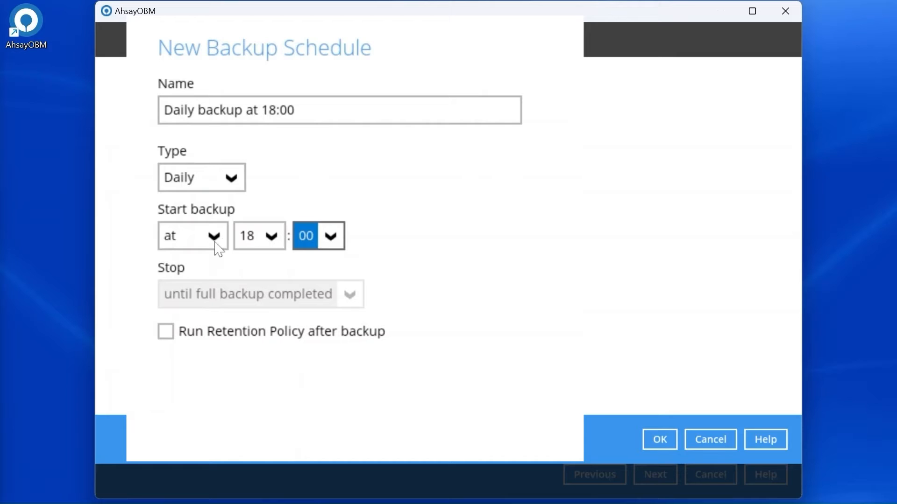
- Change the start from 'at' to 'every' 1 minute and review the interval options without changing them
{"action": "left_click", "coordinate": [215, 236]}
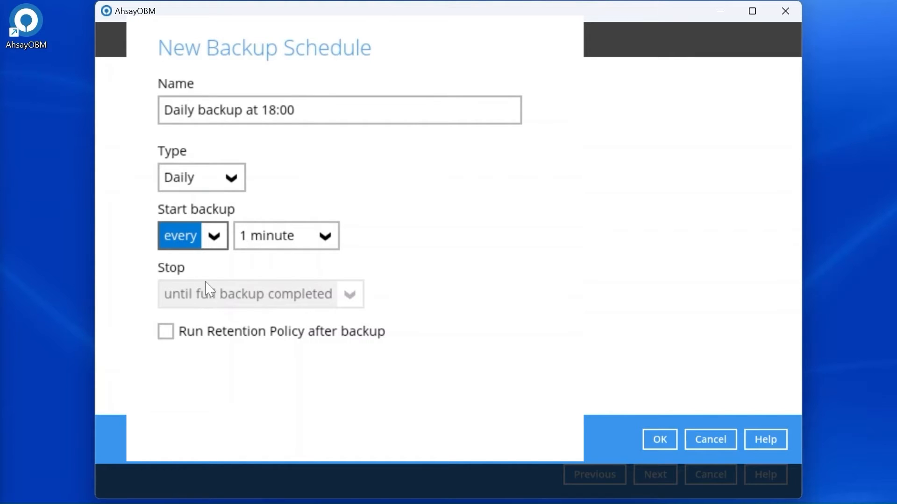
{"action": "mouse_move", "coordinate": [223, 288]}
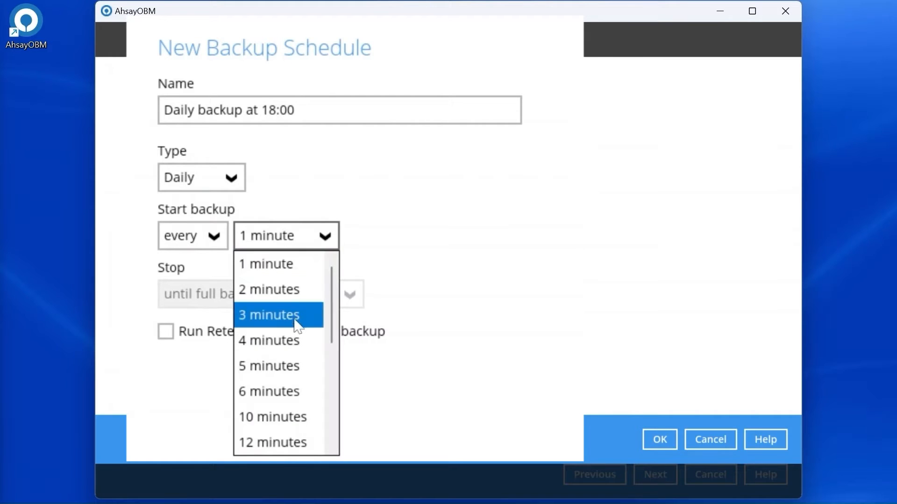
{"action": "scroll", "scroll_direction": "down", "scroll_amount": 3}
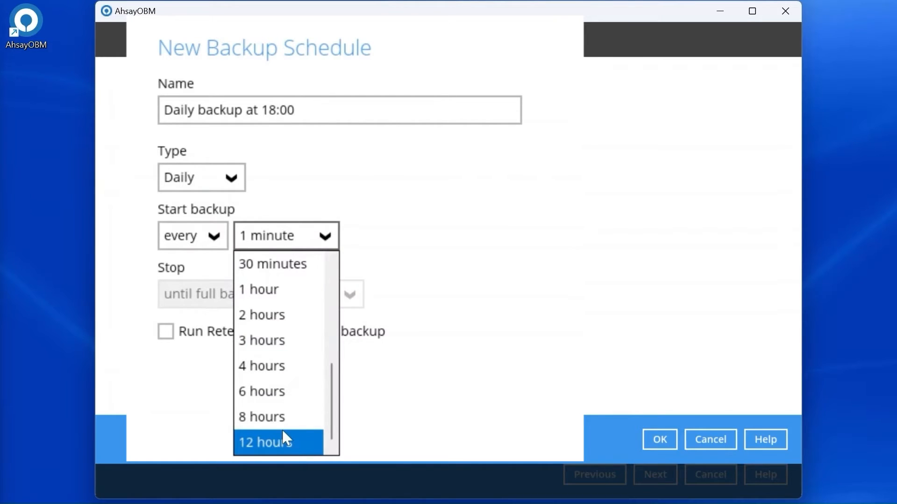
{"action": "mouse_move", "coordinate": [269, 442]}
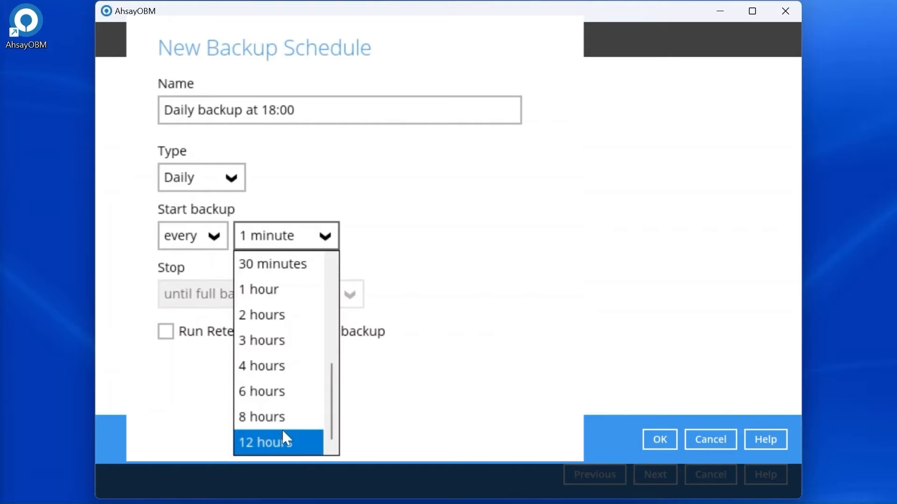
{"action": "left_click", "coordinate": [552, 244]}
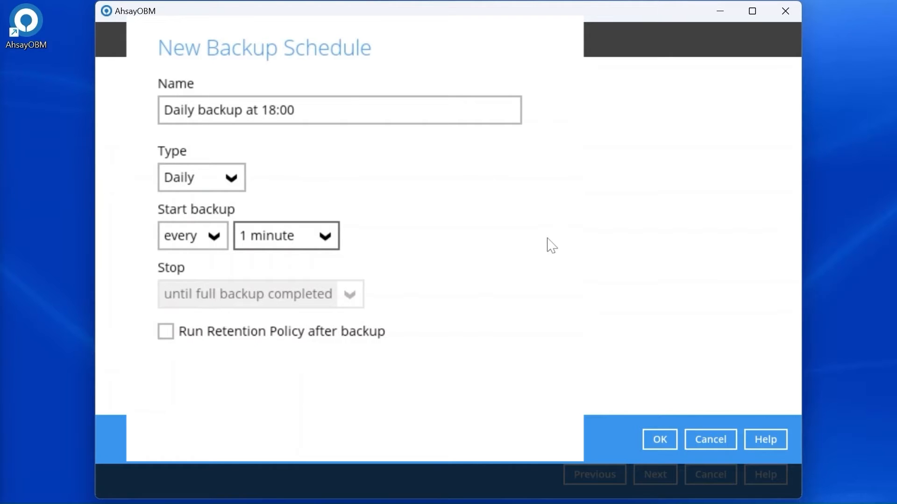
- Return the start to a fixed 18:00, stop when full backup completes, and run retention policy after backup
{"action": "left_click", "coordinate": [193, 235]}
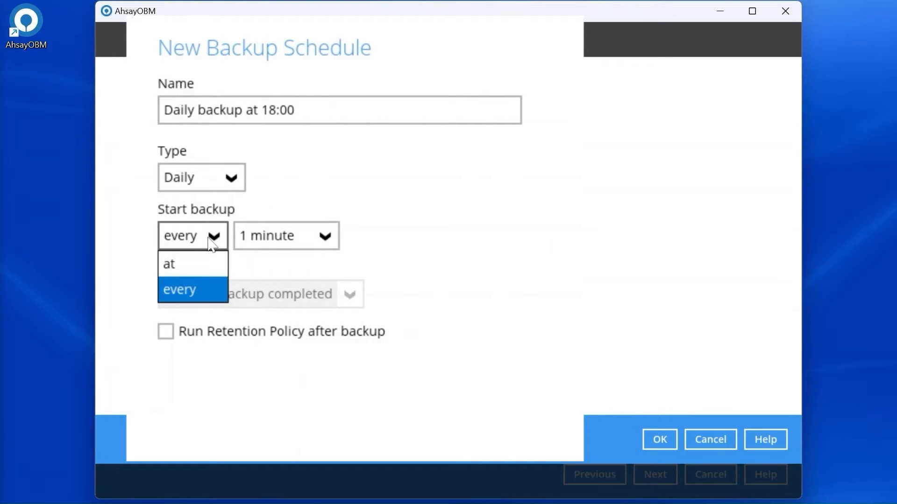
{"action": "left_click", "coordinate": [167, 263]}
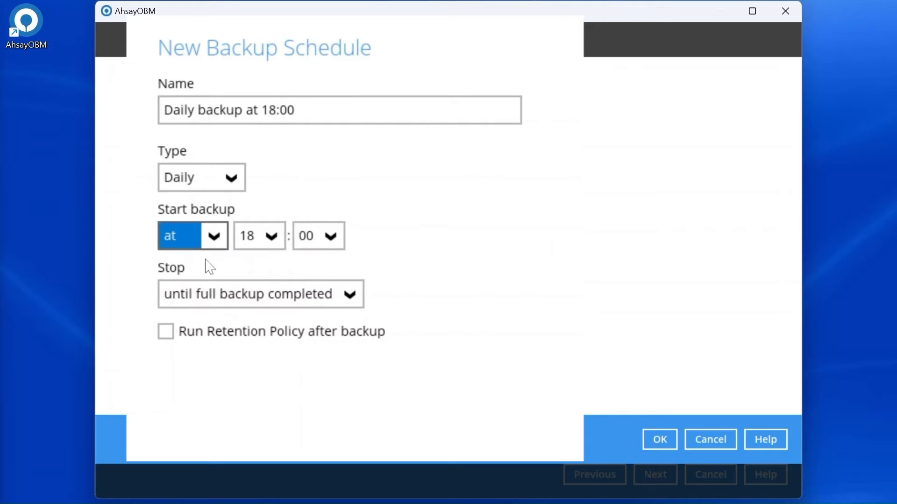
{"action": "mouse_move", "coordinate": [352, 296]}
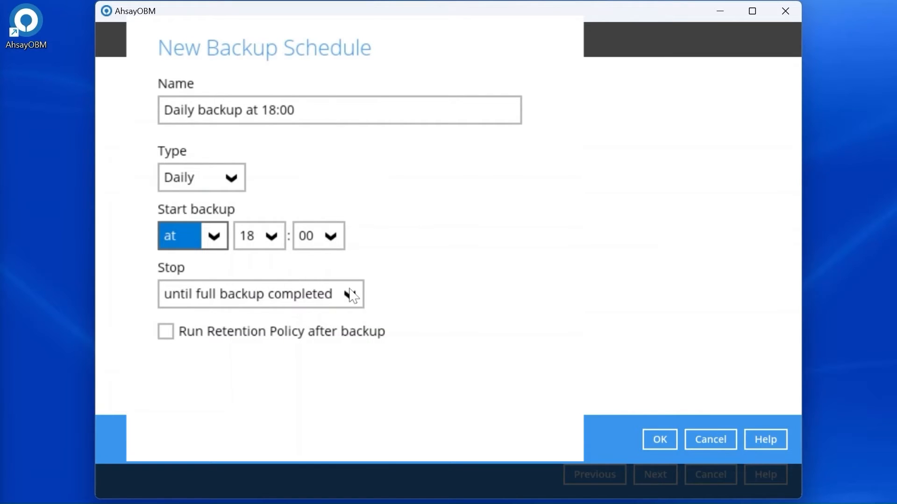
{"action": "left_click", "coordinate": [349, 294]}
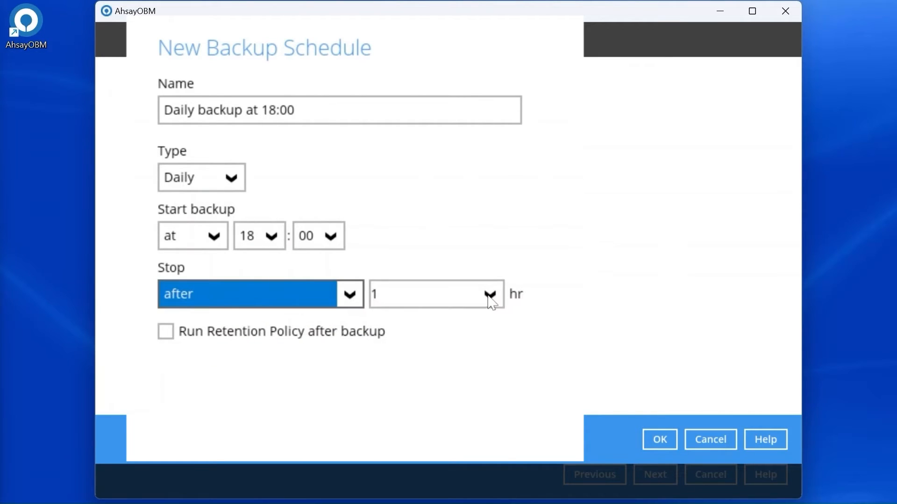
{"action": "left_click", "coordinate": [488, 295]}
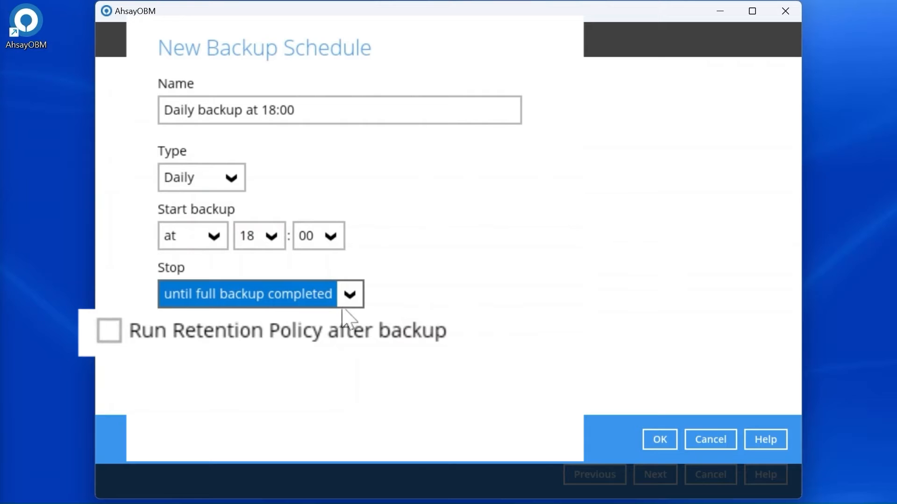
{"action": "left_click", "coordinate": [166, 331]}
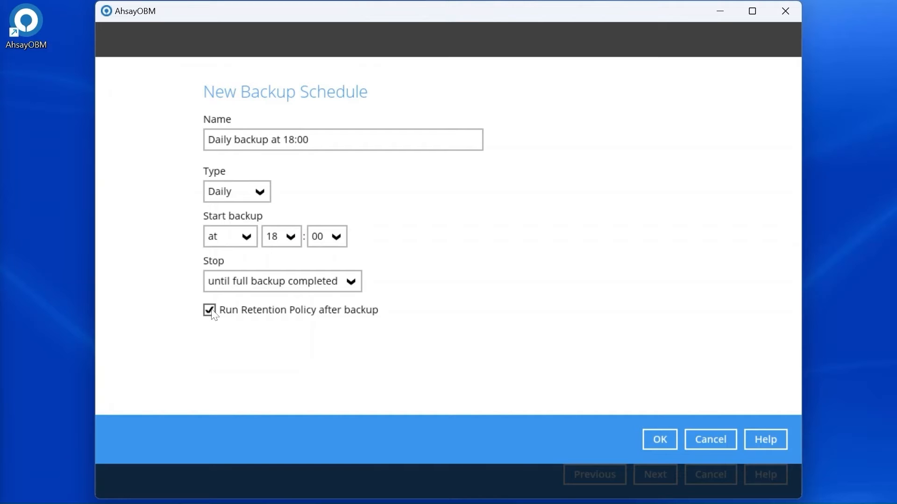
- Save the schedule and set the destination backup mode to Concurrent with Unlimited concurrent destinations
{"action": "left_click", "coordinate": [658, 439]}
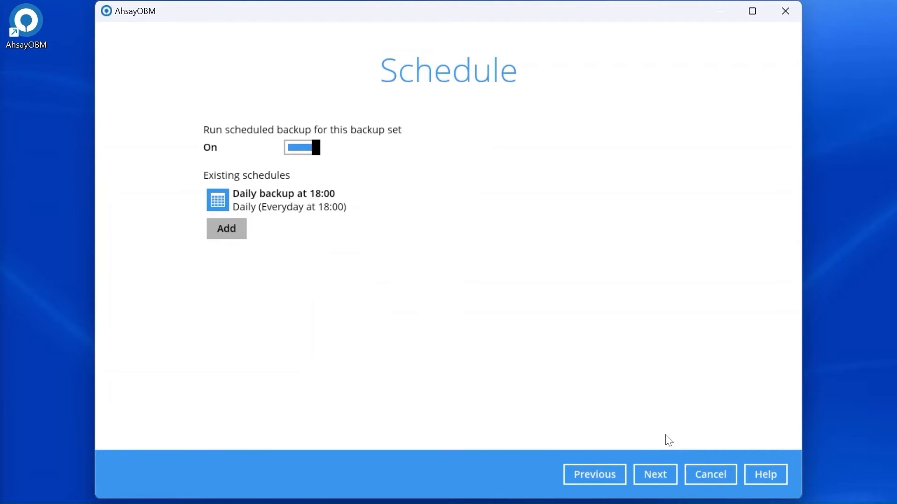
{"action": "left_click", "coordinate": [654, 474]}
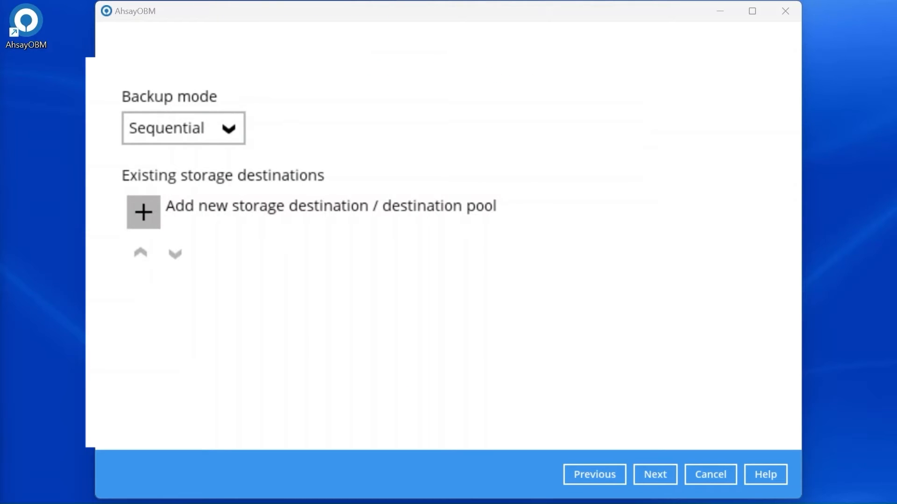
{"action": "mouse_move", "coordinate": [297, 144]}
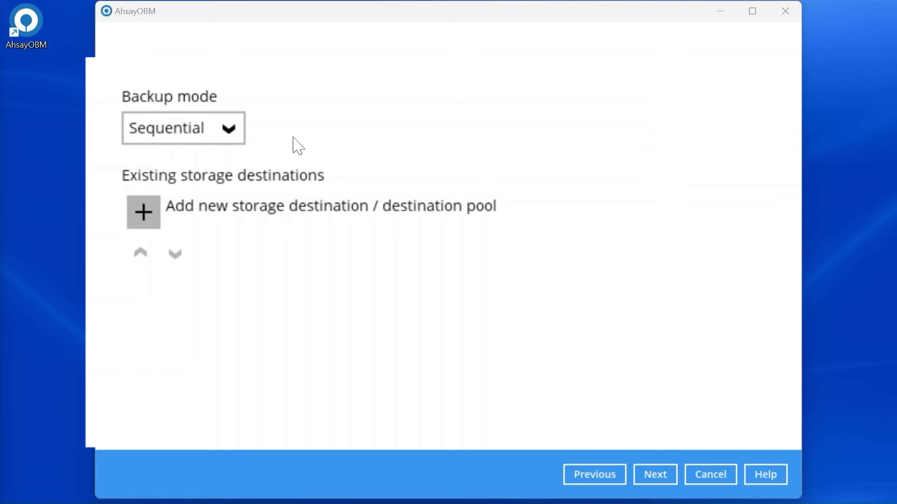
{"action": "left_click", "coordinate": [183, 128]}
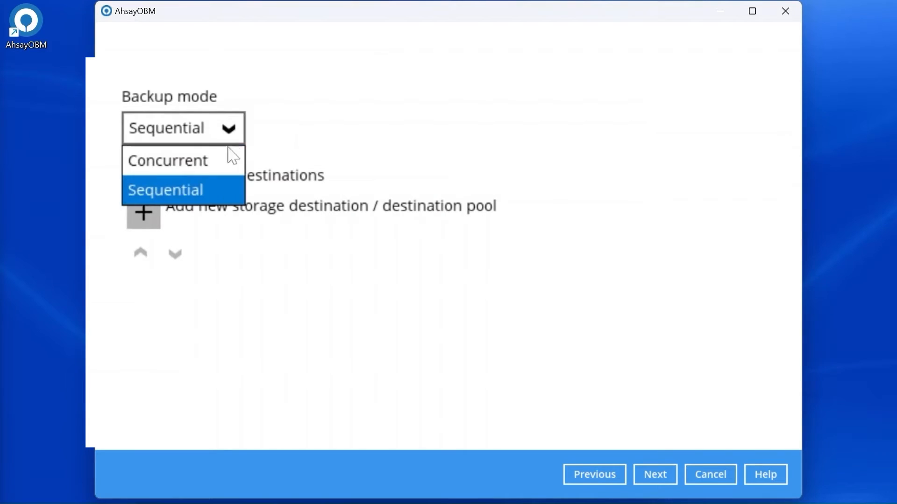
{"action": "left_click", "coordinate": [167, 160]}
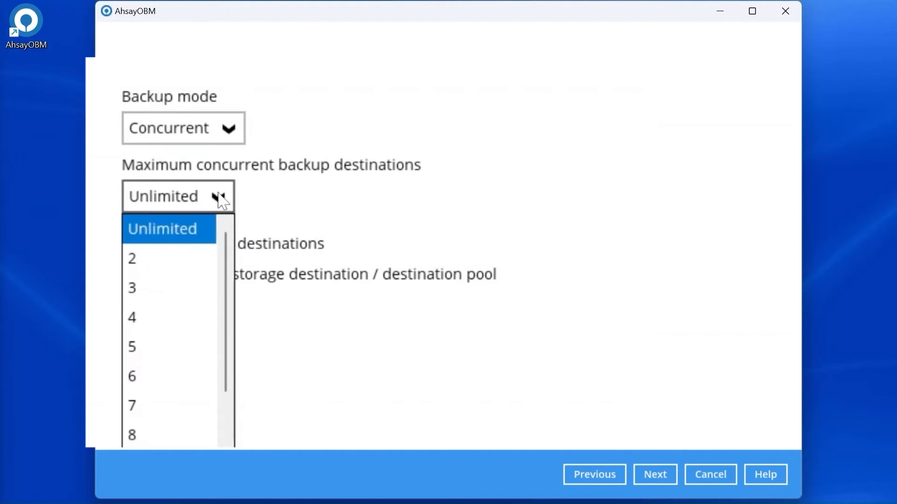
{"action": "left_click", "coordinate": [167, 229]}
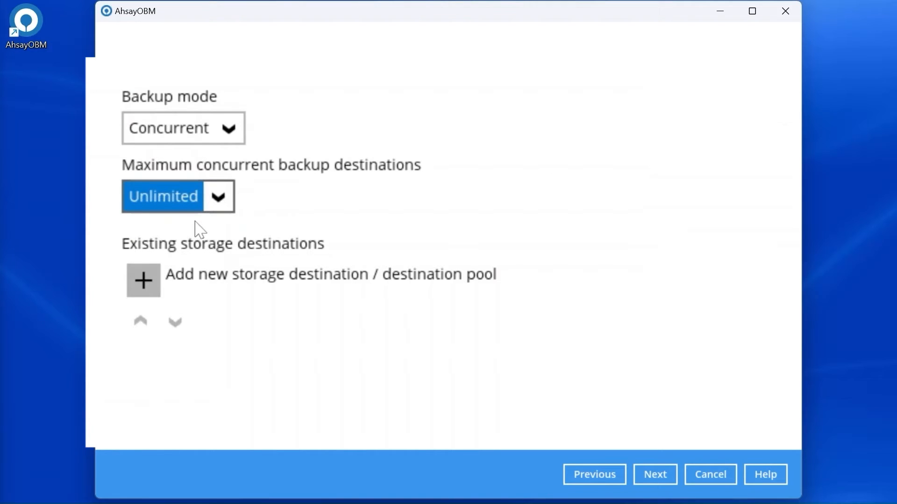
- Add Ahsay Drive as a destination, then start adding a second Local/Mapped/Network drive destination
{"action": "left_click", "coordinate": [143, 281]}
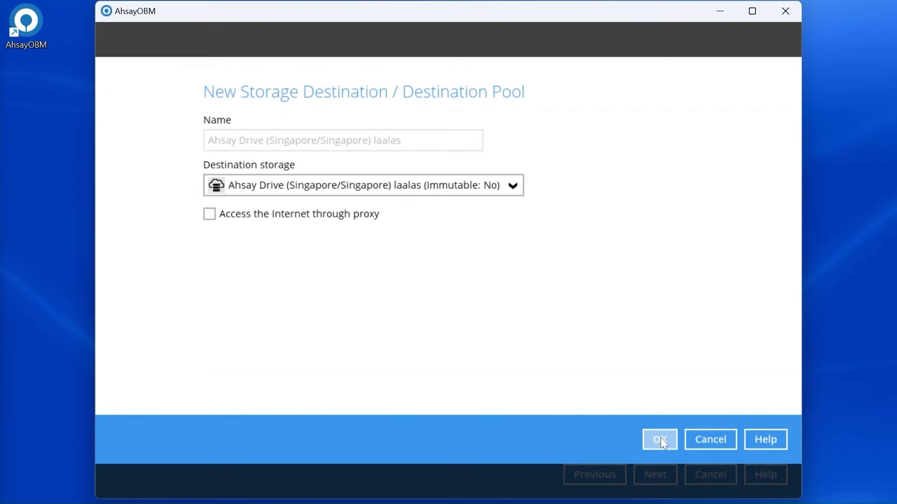
{"action": "left_click", "coordinate": [659, 440]}
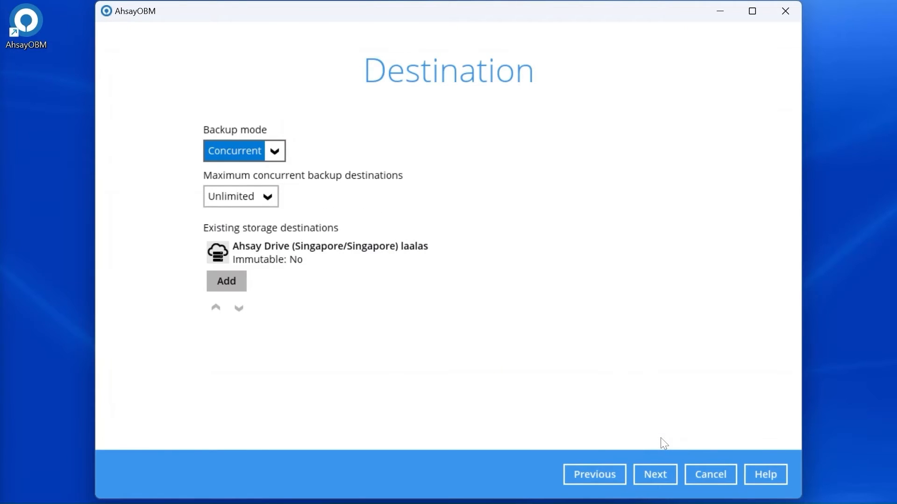
{"action": "left_click", "coordinate": [226, 281]}
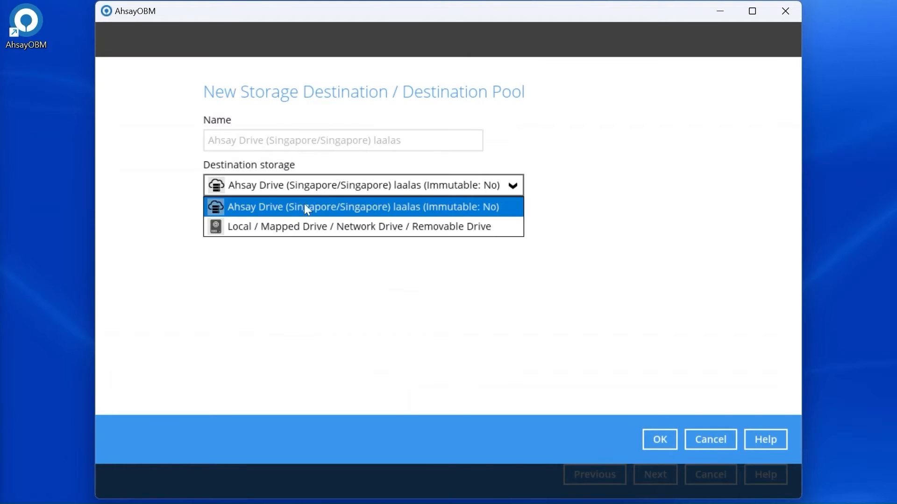
{"action": "mouse_move", "coordinate": [304, 226]}
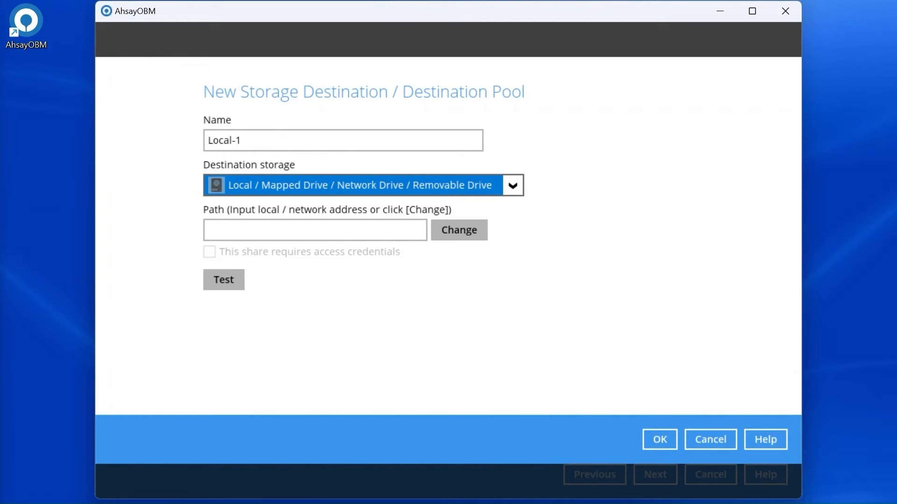
- Set Local-1's path to E:\backup via This PC > New Volume (E:), then save it and test access
{"action": "left_click", "coordinate": [458, 229]}
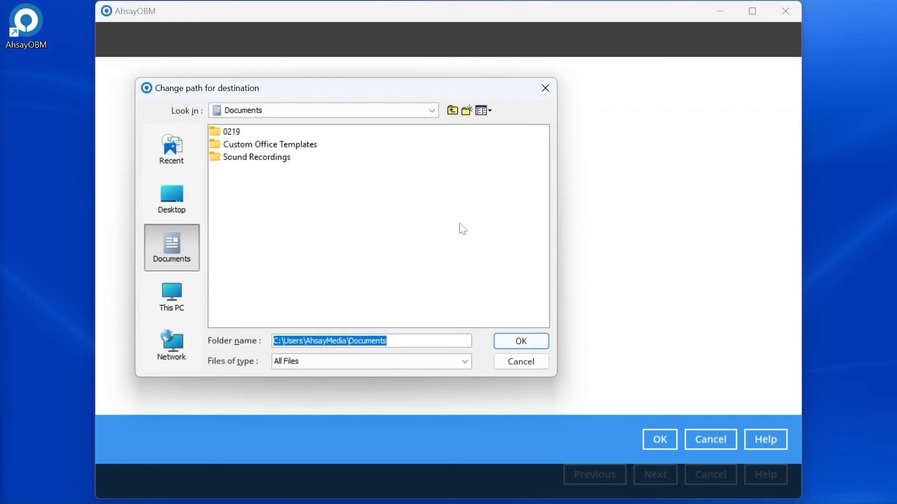
{"action": "left_click", "coordinate": [171, 296]}
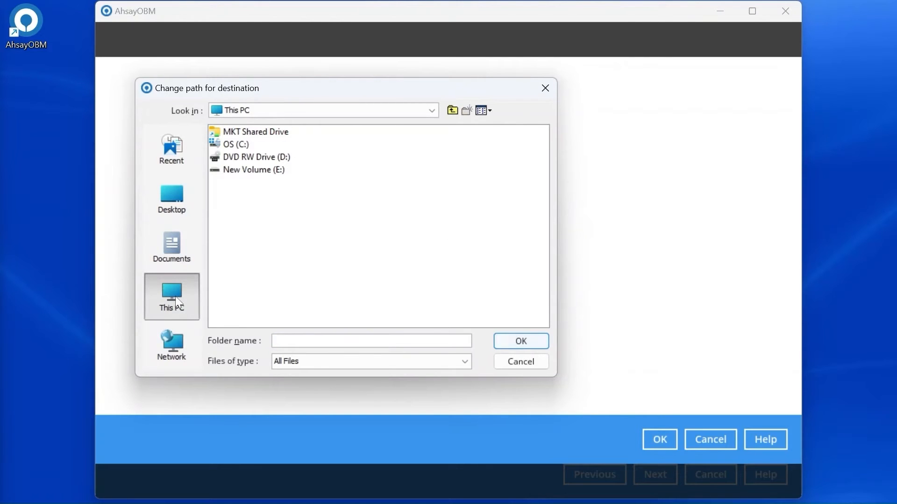
{"action": "mouse_move", "coordinate": [285, 204]}
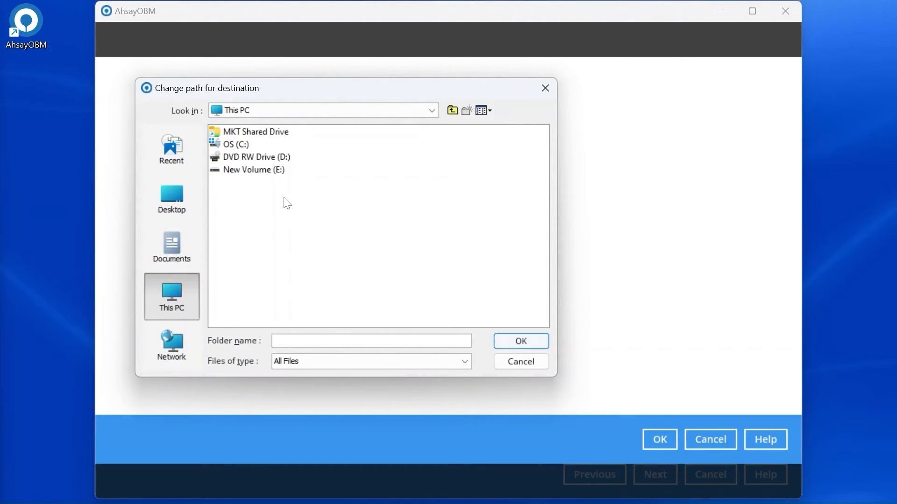
{"action": "double_click", "coordinate": [253, 170]}
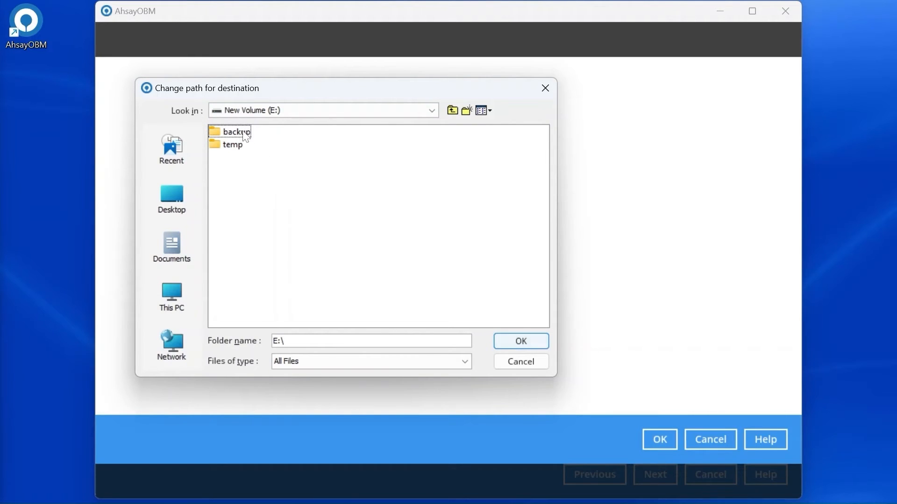
{"action": "left_click", "coordinate": [235, 132]}
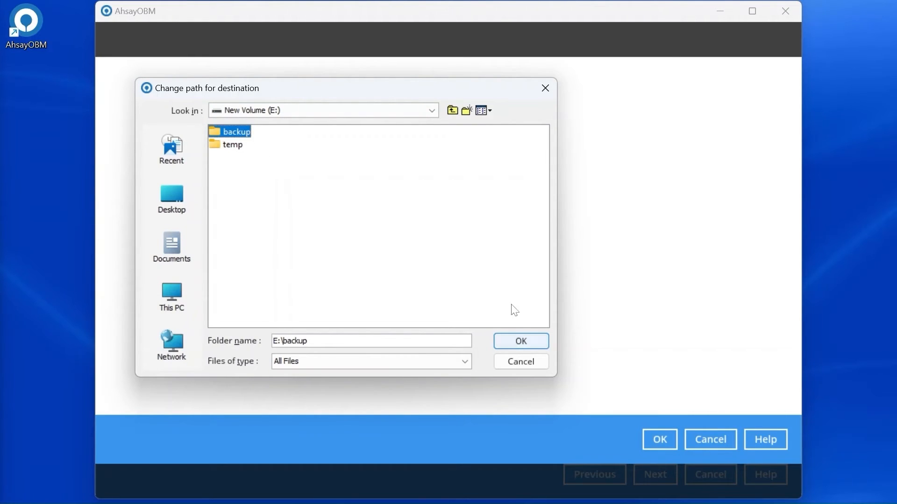
{"action": "left_click", "coordinate": [519, 340]}
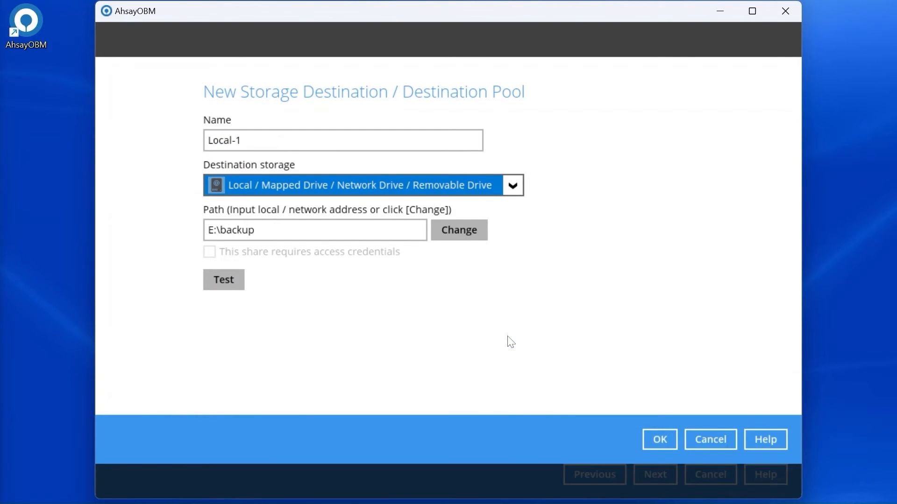
{"action": "left_click", "coordinate": [223, 279]}
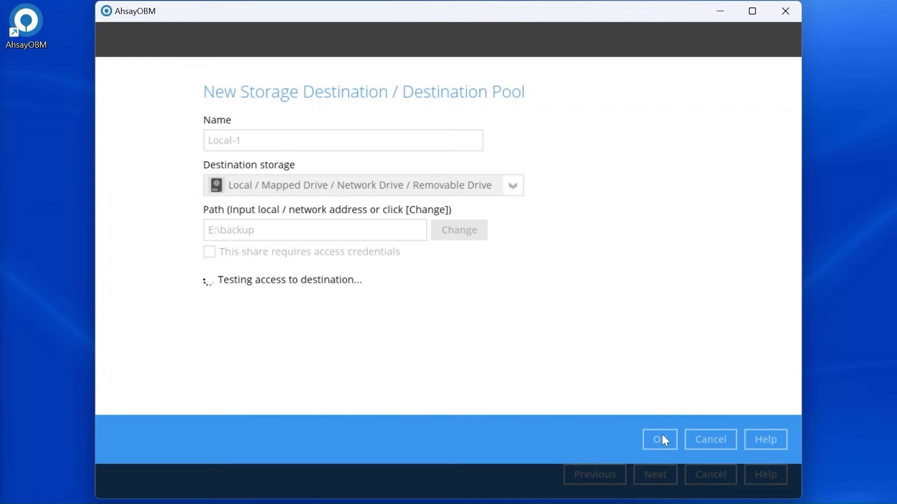
{"action": "left_click", "coordinate": [659, 439]}
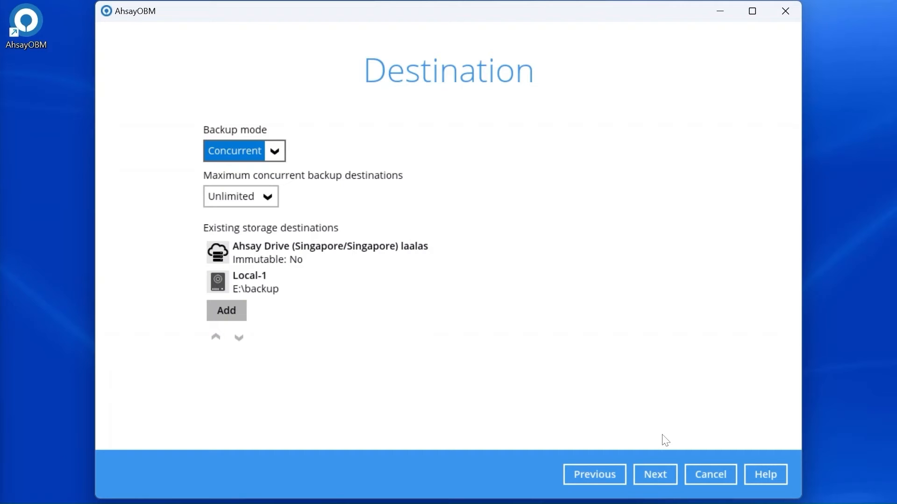
- Continue from Destination to Encryption, keeping Encrypt Backup Data On with Default type
{"action": "left_click", "coordinate": [654, 474]}
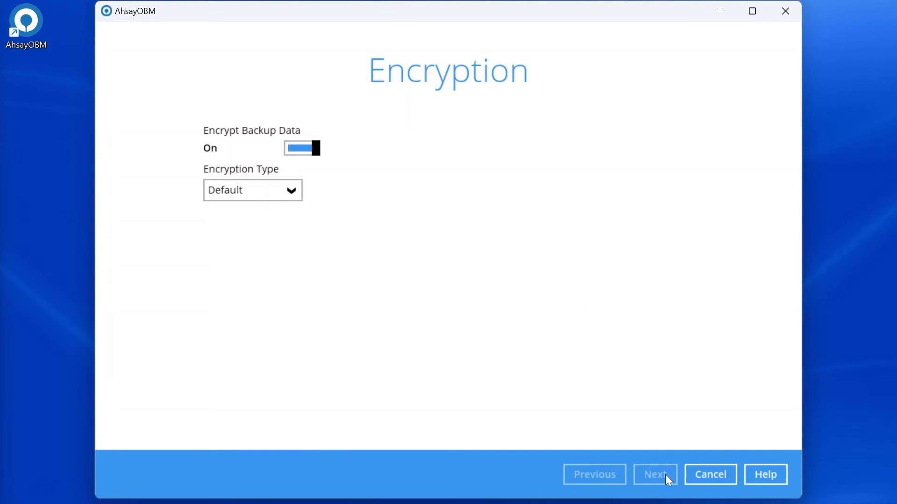
- Continue past Encryption and confirm the encryption key prompt to finish creating the backup set
{"action": "left_click", "coordinate": [654, 475]}
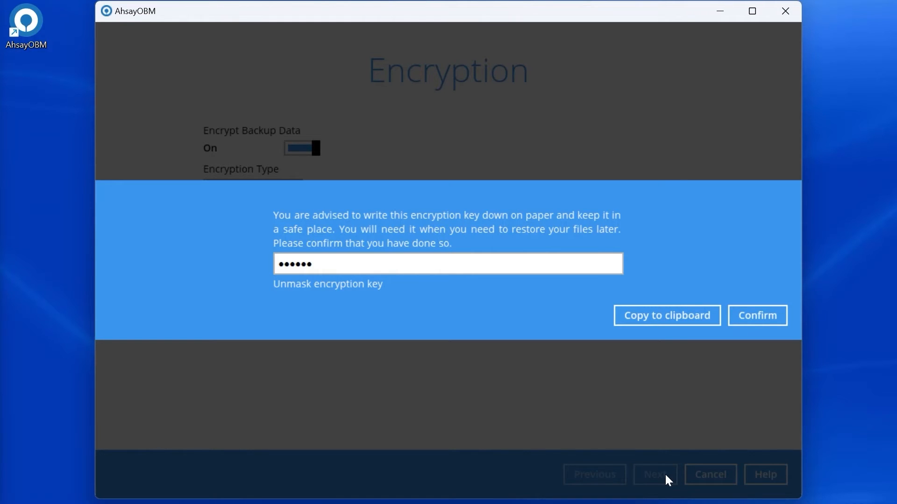
{"action": "left_click", "coordinate": [757, 315]}
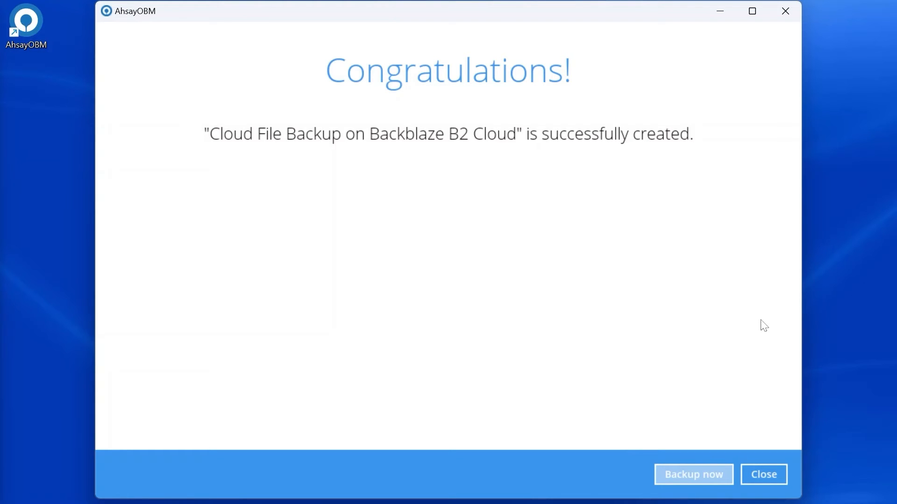
{"action": "mouse_move", "coordinate": [774, 461]}
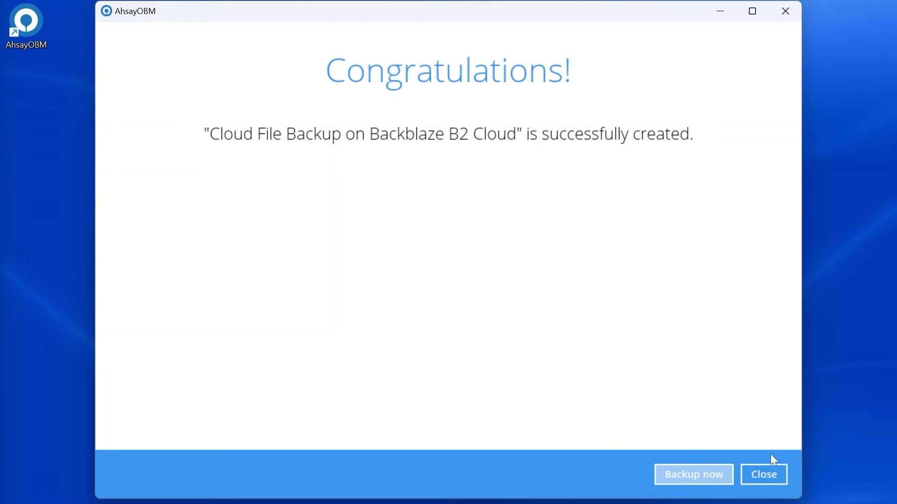
- Close the Congratulations screen and open the new Backblaze B2 backup set's General settings
{"action": "left_click", "coordinate": [763, 475]}
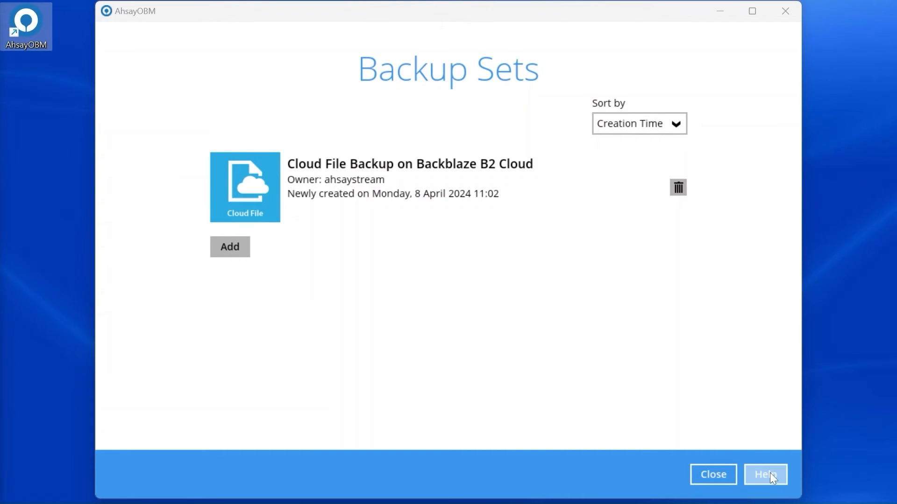
{"action": "mouse_move", "coordinate": [587, 200]}
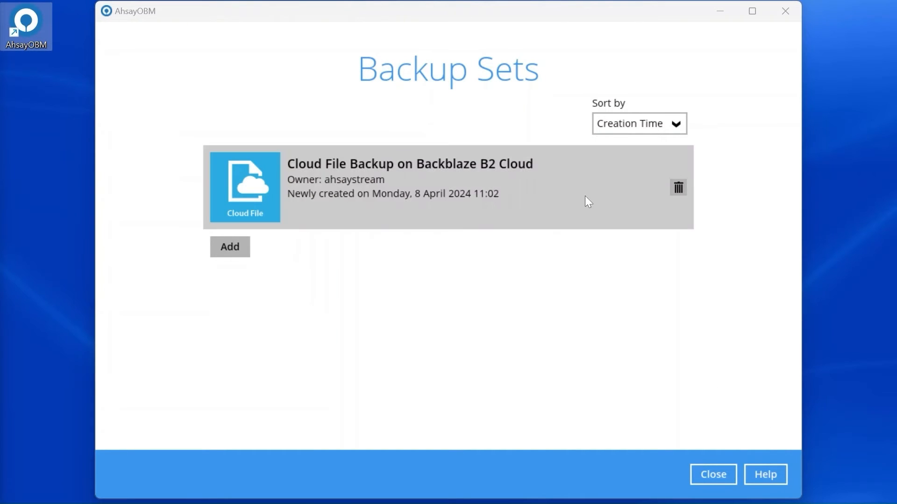
{"action": "left_click", "coordinate": [409, 187]}
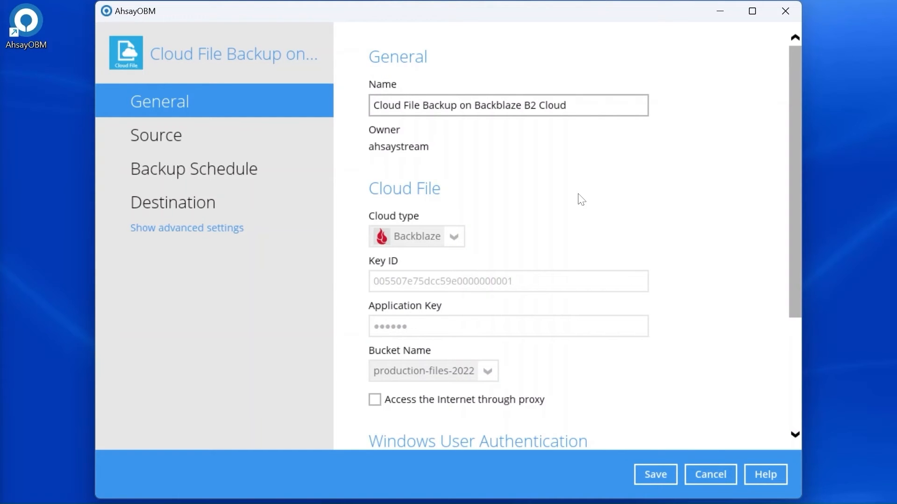
- Enter the password under Windows User Authentication for domain ahsaystream, user AhsayMedia
{"action": "scroll", "scroll_direction": "down", "scroll_amount": 3}
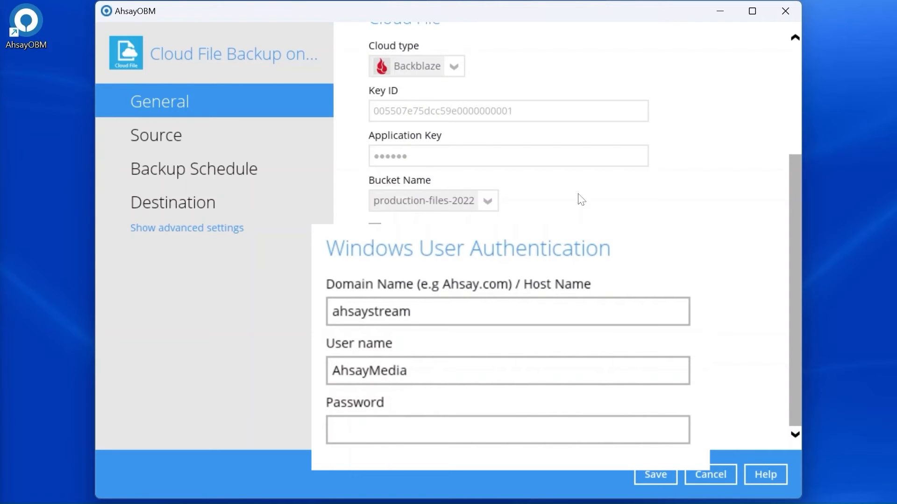
{"action": "type", "text": "password"}
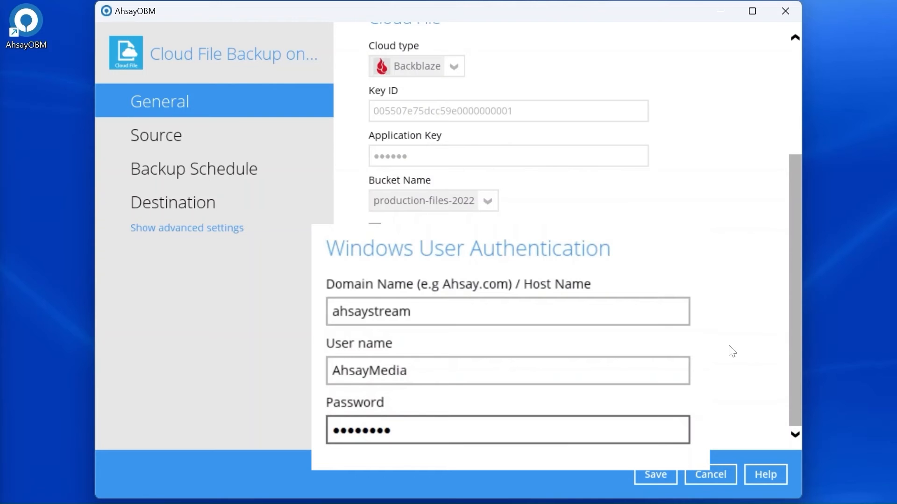
{"action": "scroll", "scroll_direction": "up", "scroll_amount": 3}
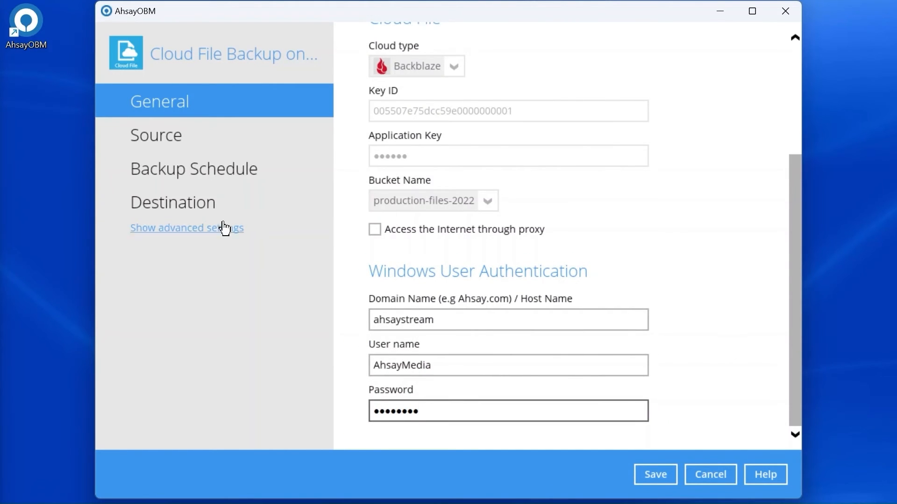
- Show the backup set's advanced settings and view the Deduplication page
{"action": "left_click", "coordinate": [187, 227]}
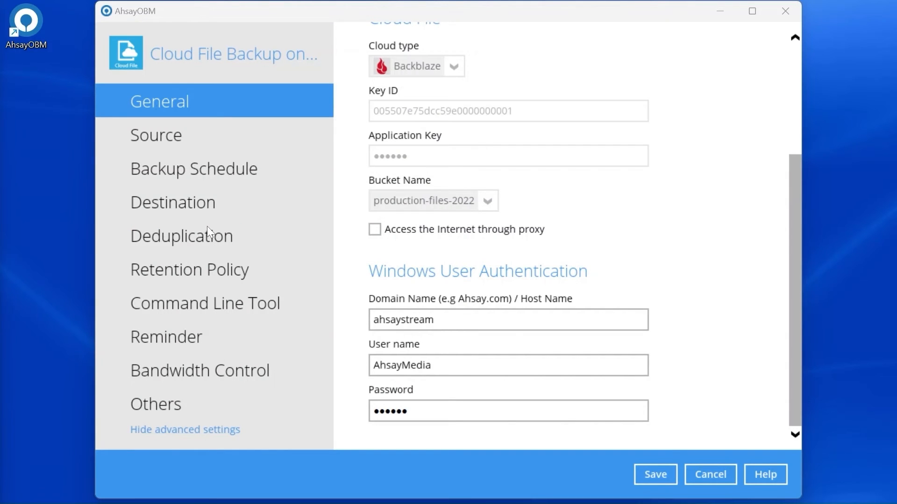
{"action": "left_click", "coordinate": [180, 235]}
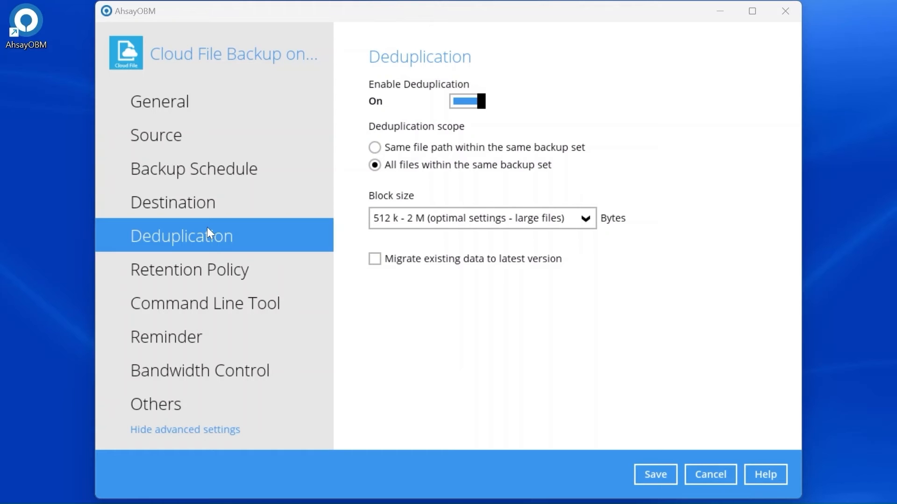
- In Retention Policy keep Days as the unit, choose Advanced and start a new advanced retention policy
{"action": "left_click", "coordinate": [189, 269]}
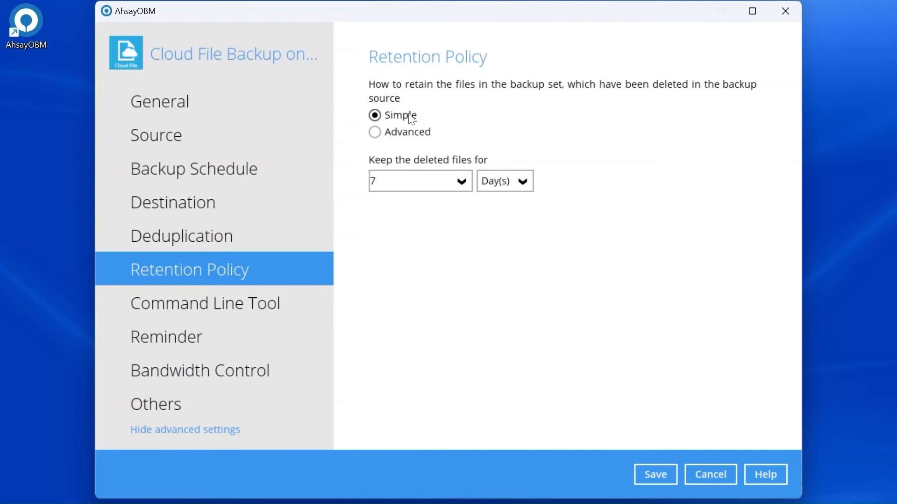
{"action": "left_click", "coordinate": [502, 180]}
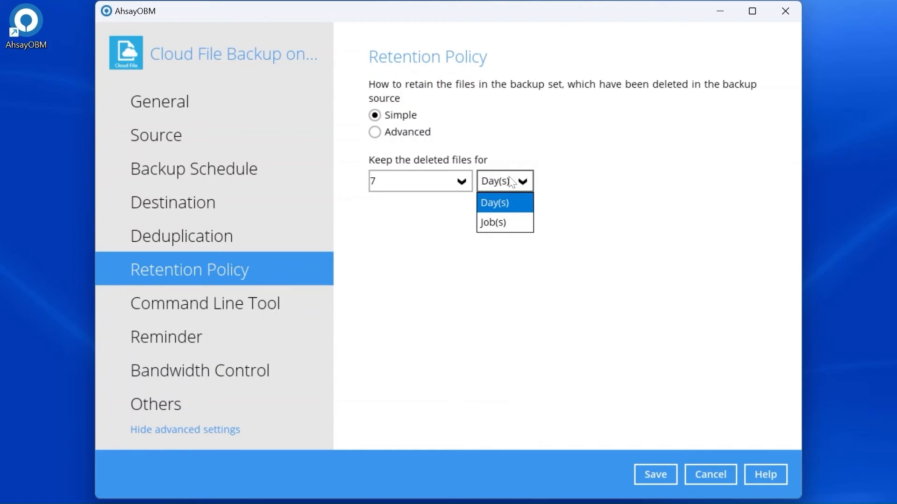
{"action": "left_click", "coordinate": [494, 202]}
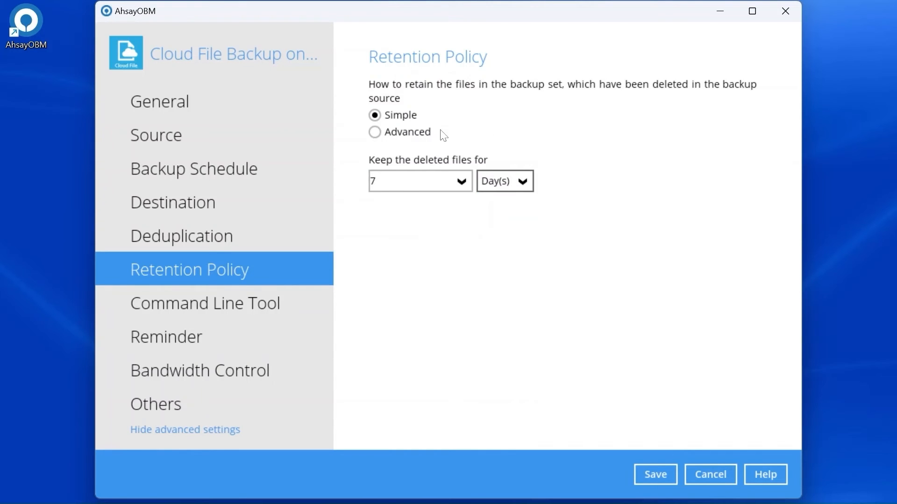
{"action": "left_click", "coordinate": [374, 132]}
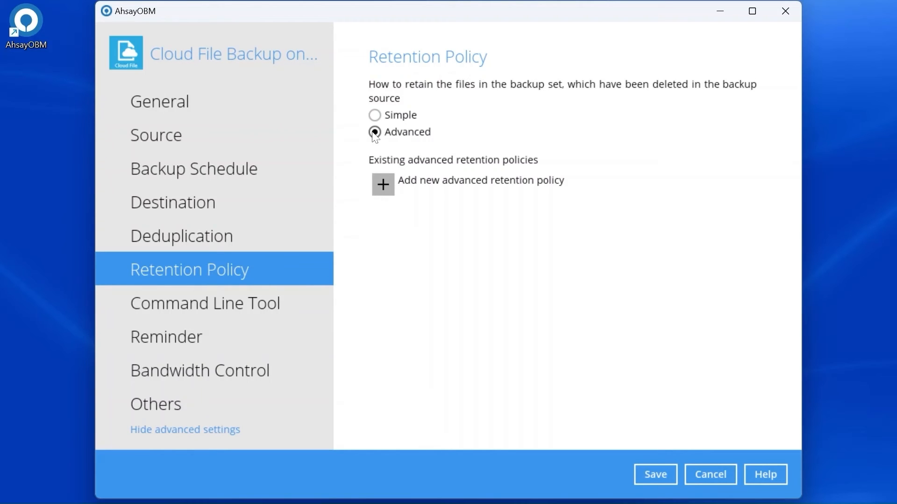
{"action": "mouse_move", "coordinate": [381, 153]}
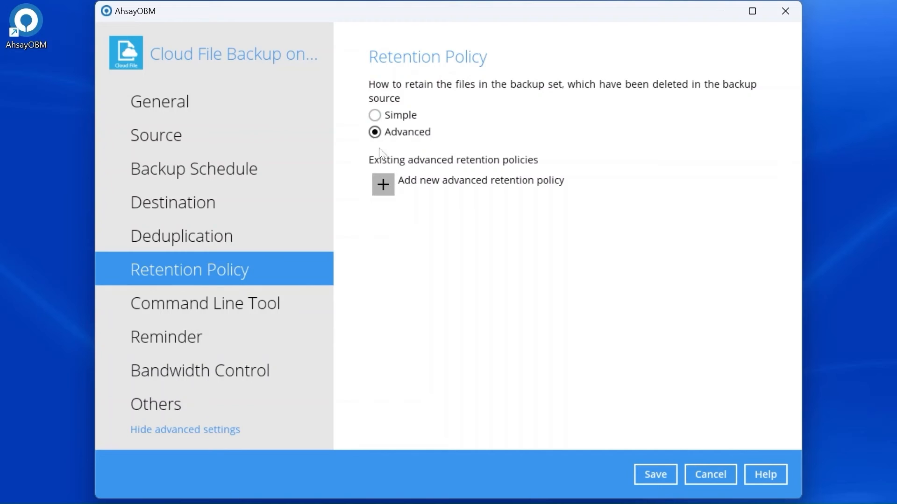
{"action": "left_click", "coordinate": [383, 184]}
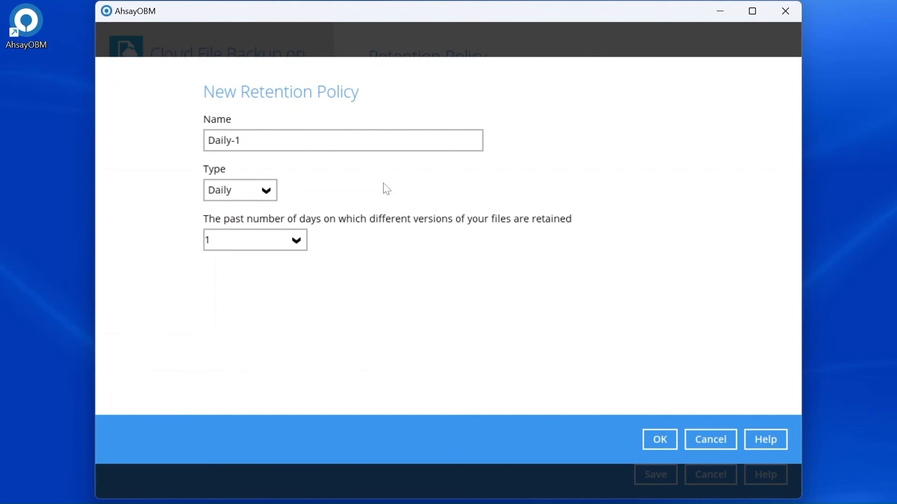
- Cancel the new retention policy and return to Simple retention keeping deleted files 730 days
{"action": "left_click", "coordinate": [240, 189]}
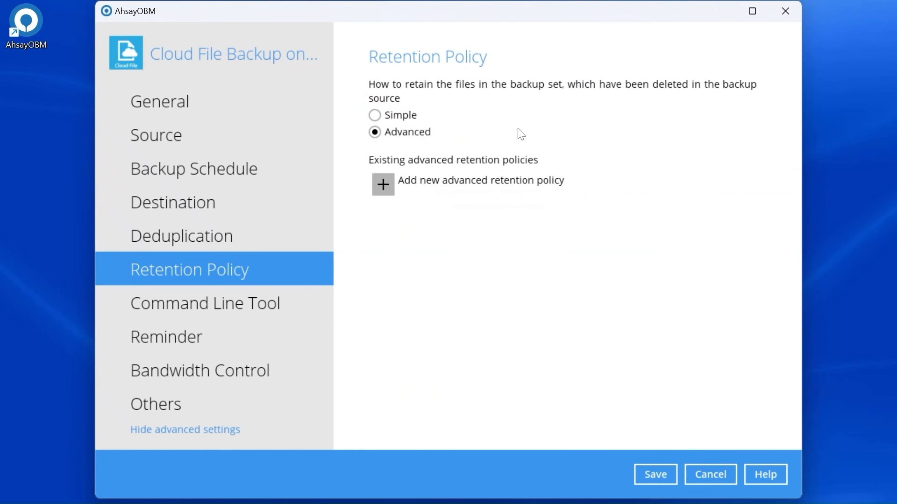
{"action": "left_click", "coordinate": [375, 115]}
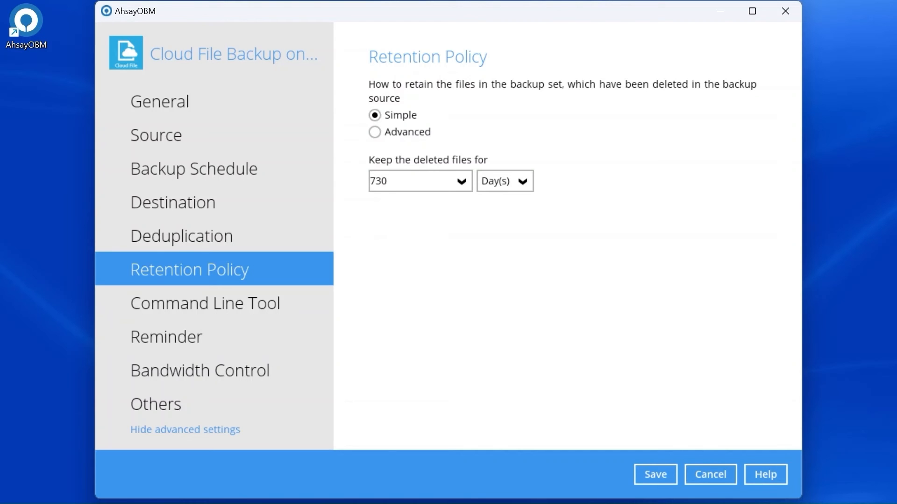
- View the Others page: temporary directory, fast local compression and AES 256-bit CBC encryption
{"action": "left_click", "coordinate": [156, 404]}
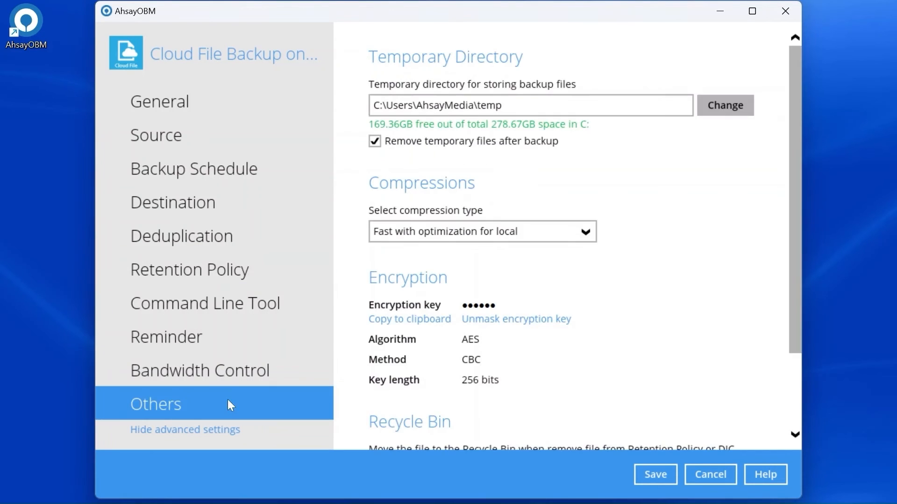
{"action": "mouse_move", "coordinate": [539, 79]}
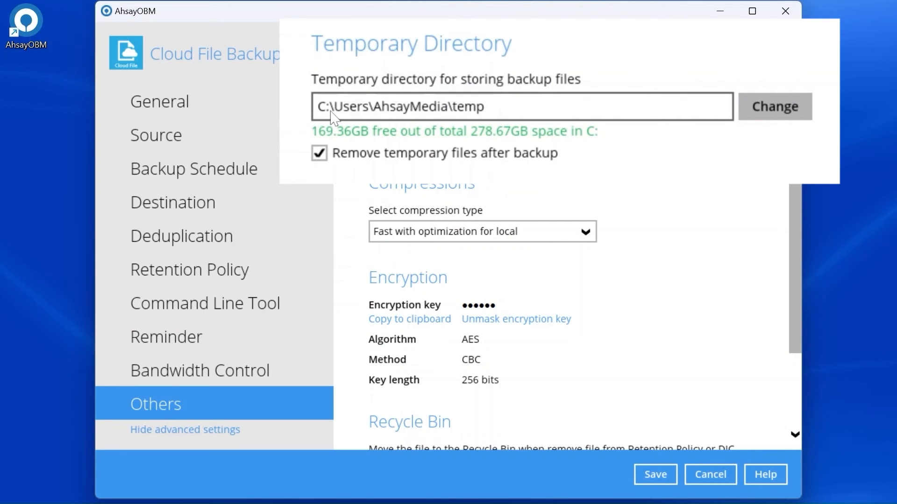
- Choose E:\temp via This PC > New Volume (E:) as the temporary directory
{"action": "left_click", "coordinate": [774, 107]}
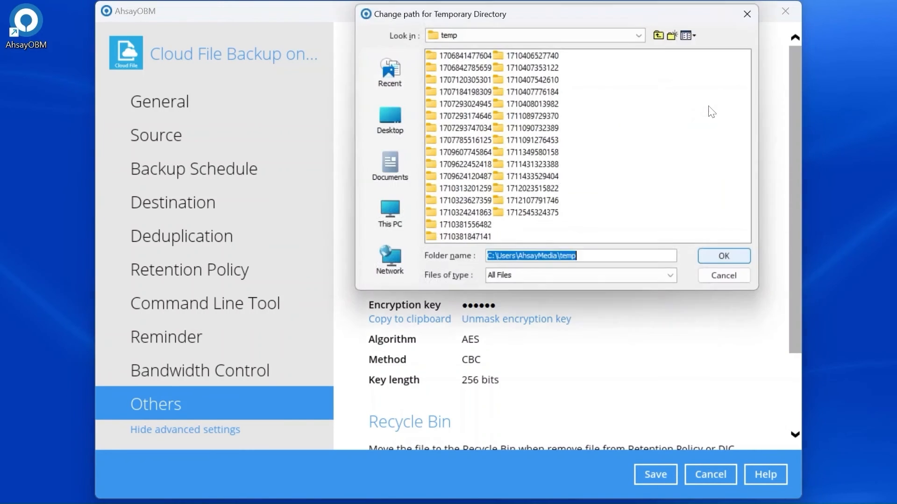
{"action": "left_click", "coordinate": [387, 219]}
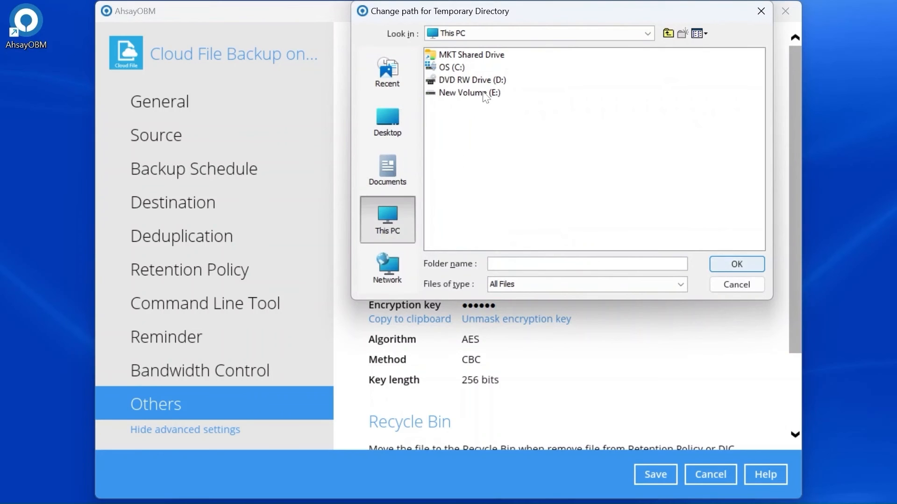
{"action": "double_click", "coordinate": [469, 92]}
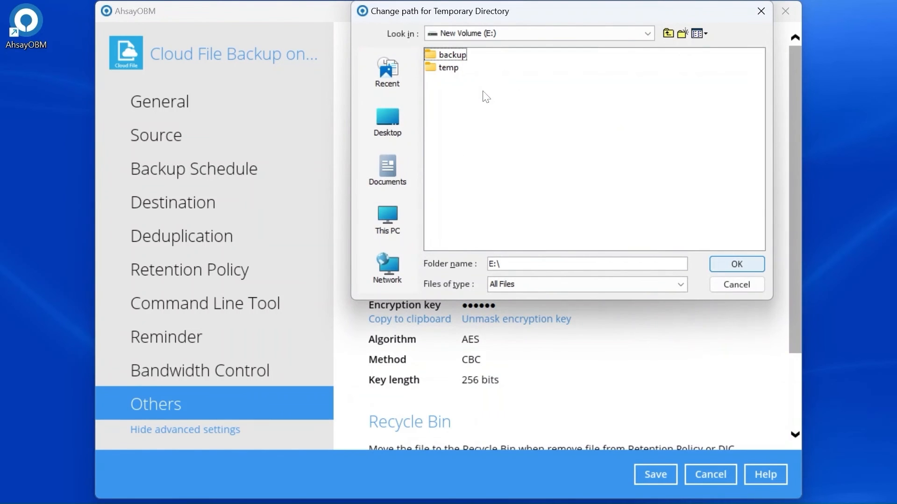
{"action": "left_click", "coordinate": [449, 67]}
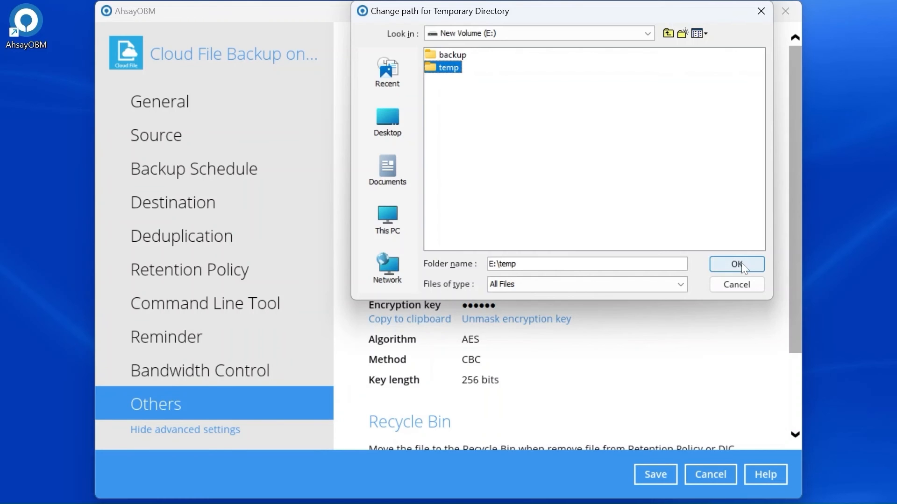
{"action": "left_click", "coordinate": [736, 263]}
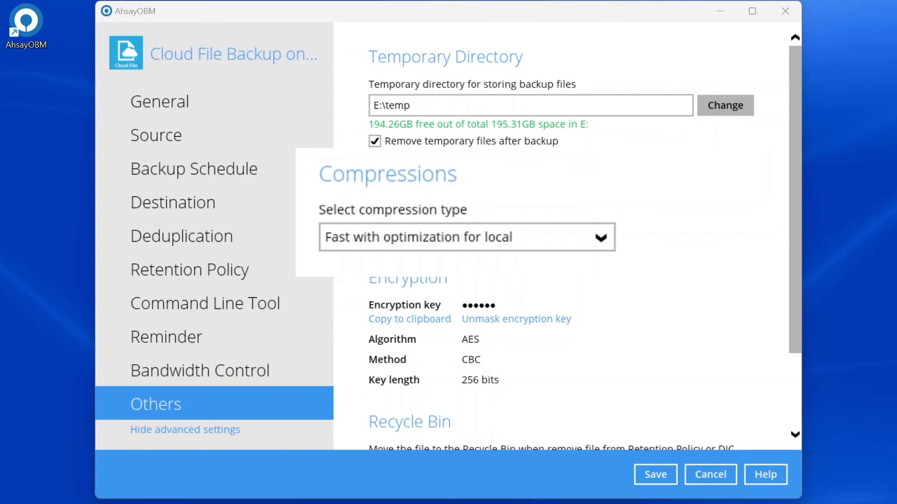
{"action": "left_click", "coordinate": [601, 236]}
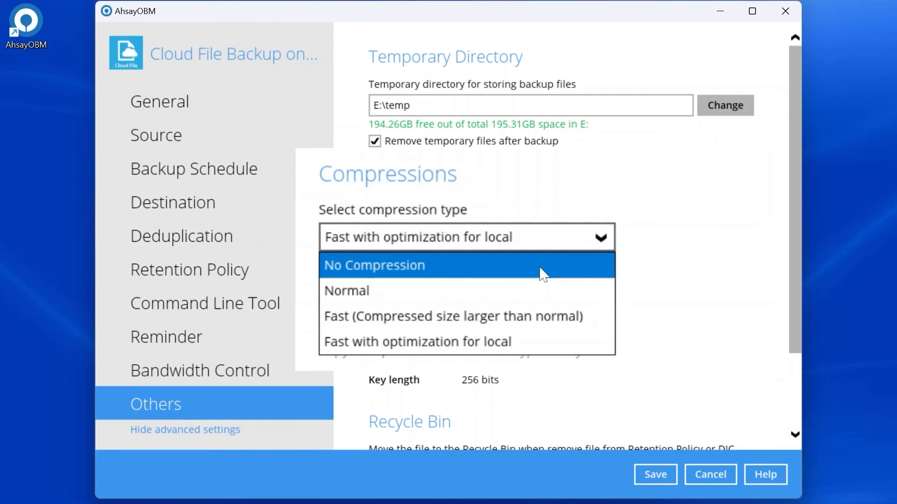
{"action": "mouse_move", "coordinate": [536, 316]}
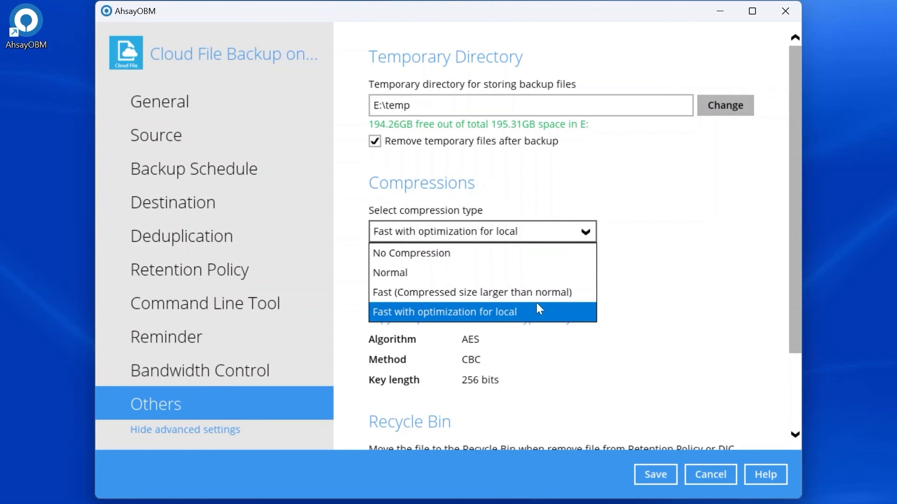
- Keep 'Fast with optimization for local' compression and go to Backup from the main menu
{"action": "left_click", "coordinate": [710, 475]}
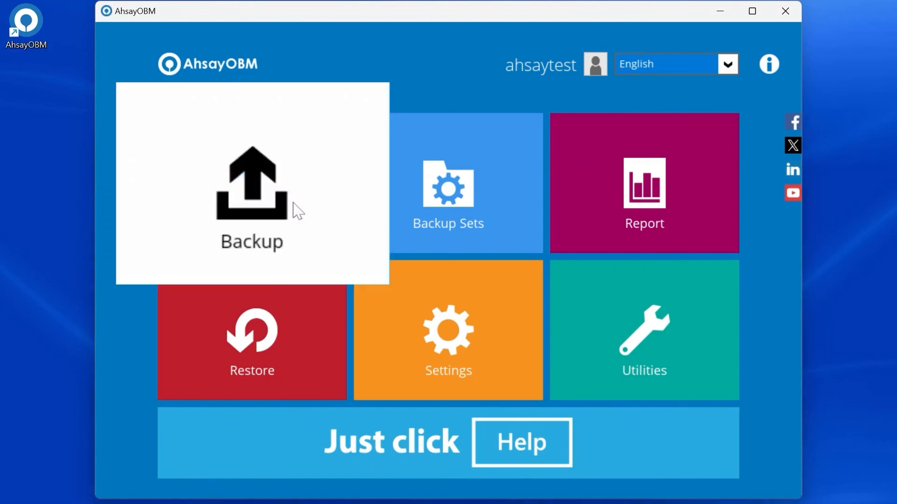
{"action": "left_click", "coordinate": [252, 183]}
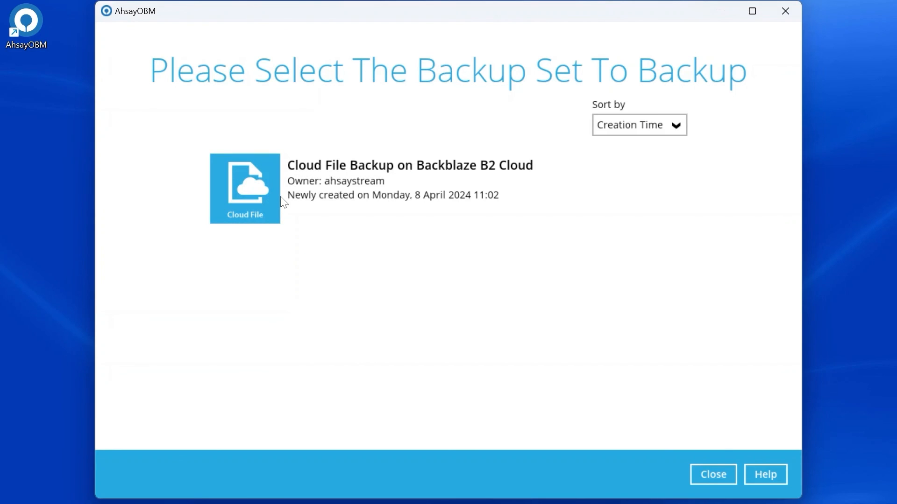
- Select the Cloud File Backup on Backblaze B2 Cloud set and start its backup with default options
{"action": "left_click", "coordinate": [245, 189]}
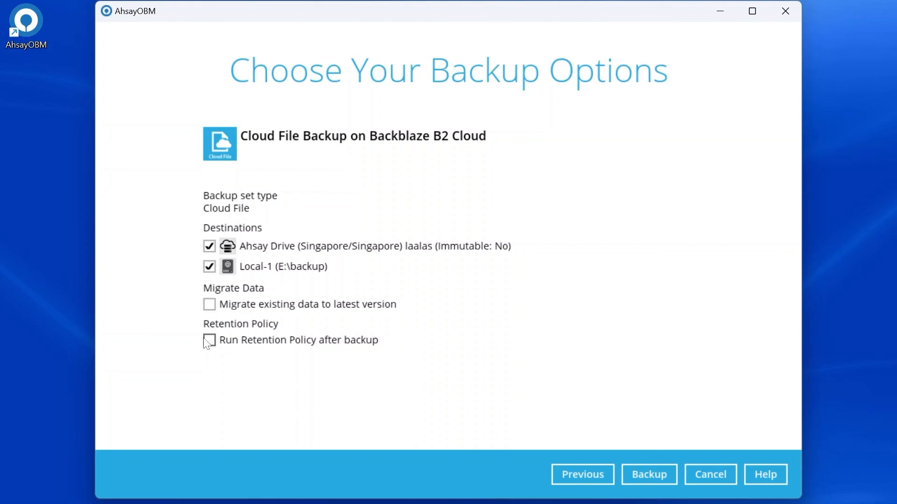
{"action": "mouse_move", "coordinate": [648, 475]}
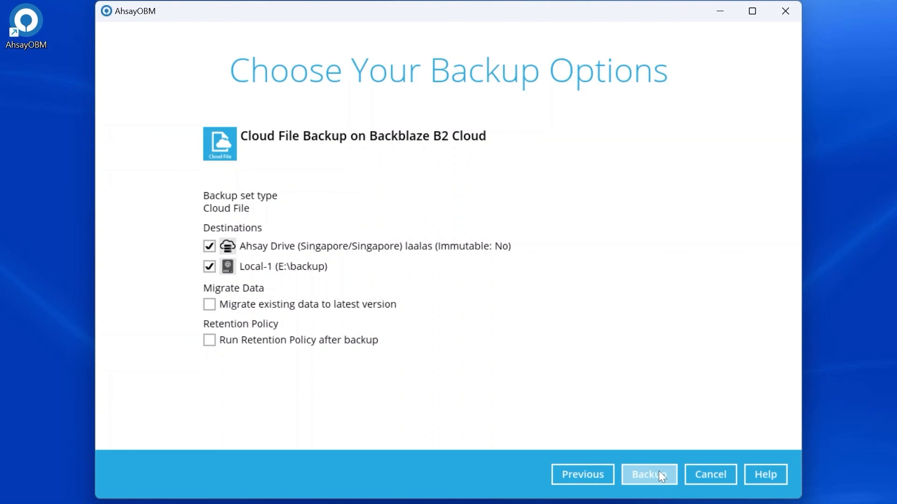
{"action": "left_click", "coordinate": [648, 475]}
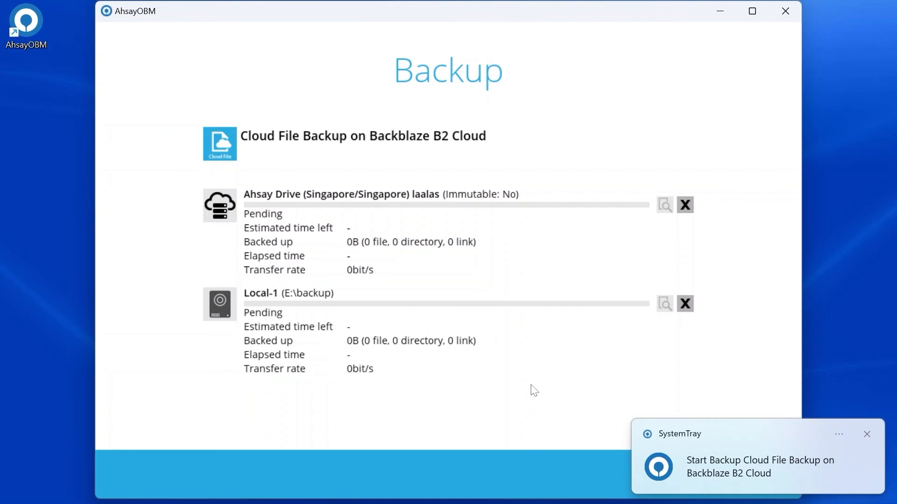